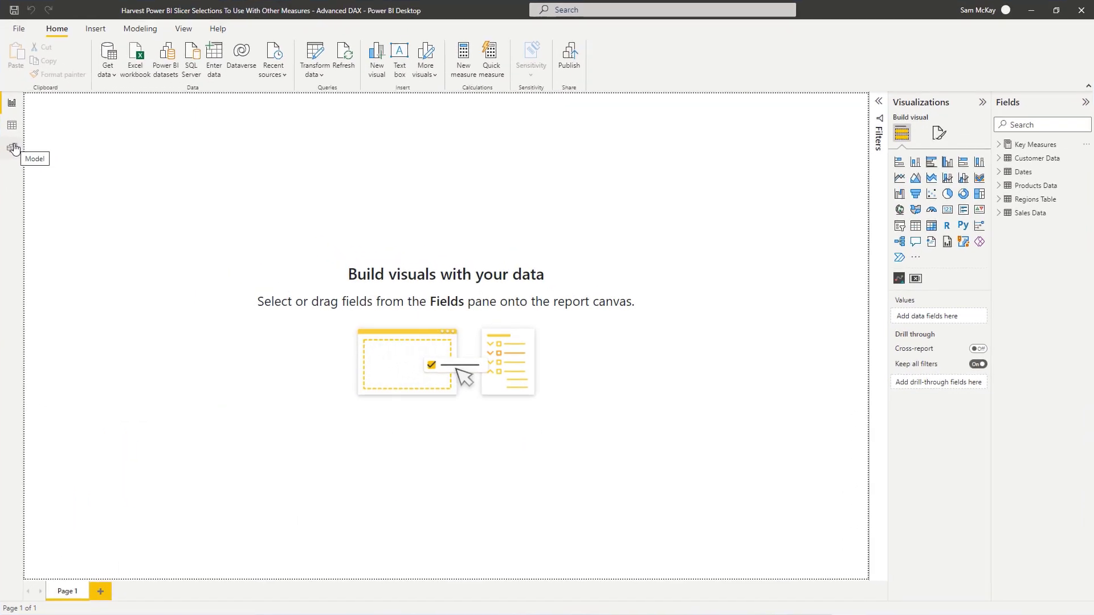
Show the model diagram linking Sales Data to Dates, Customers, Products and Regions.
click(12, 148)
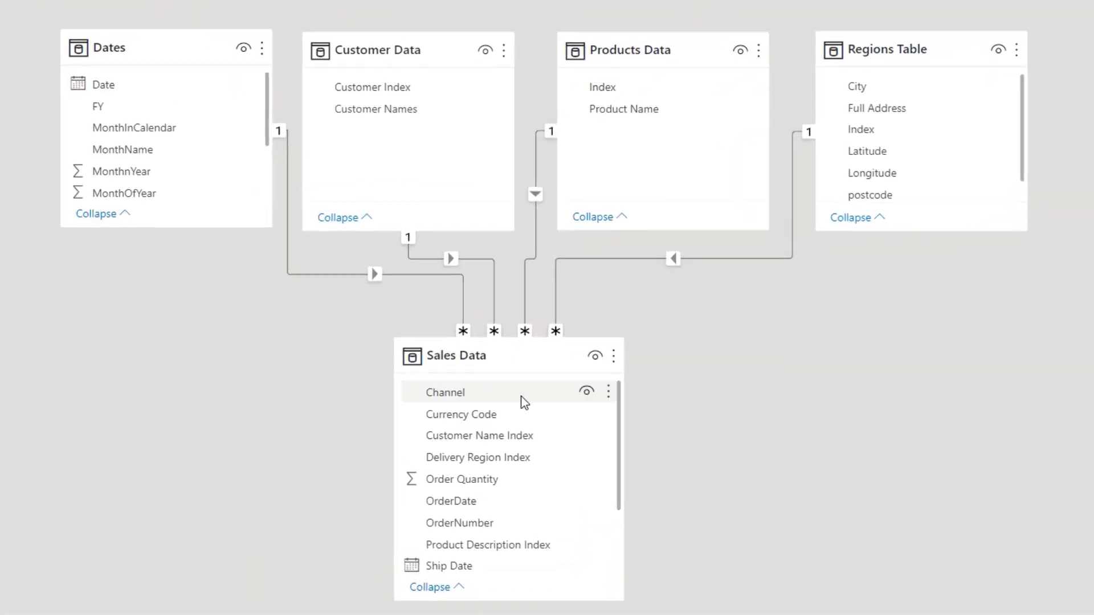
mouse_move(477, 405)
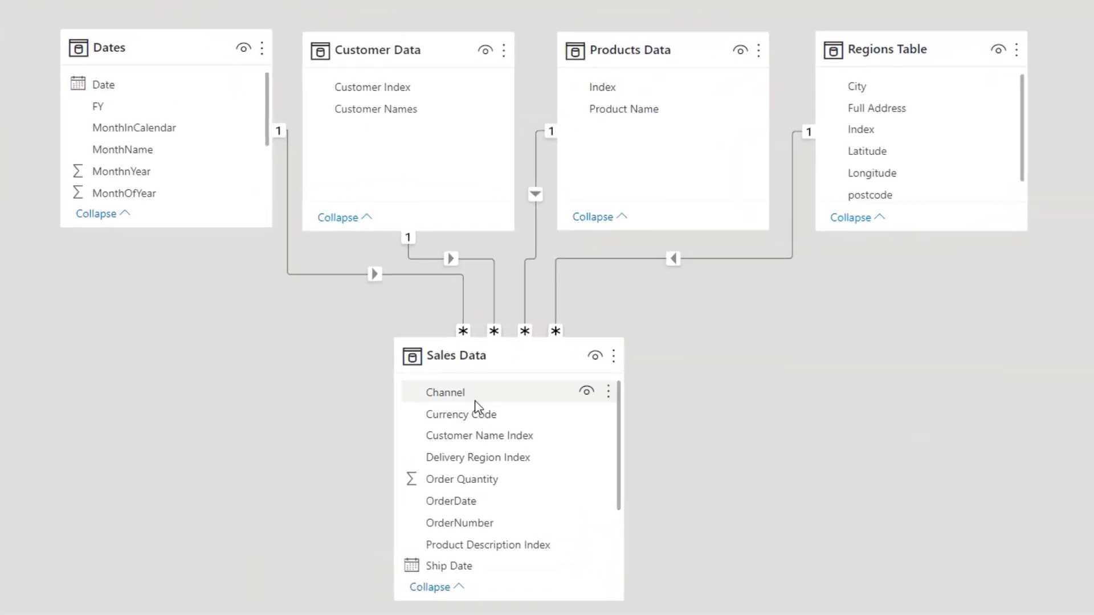
mouse_move(171, 96)
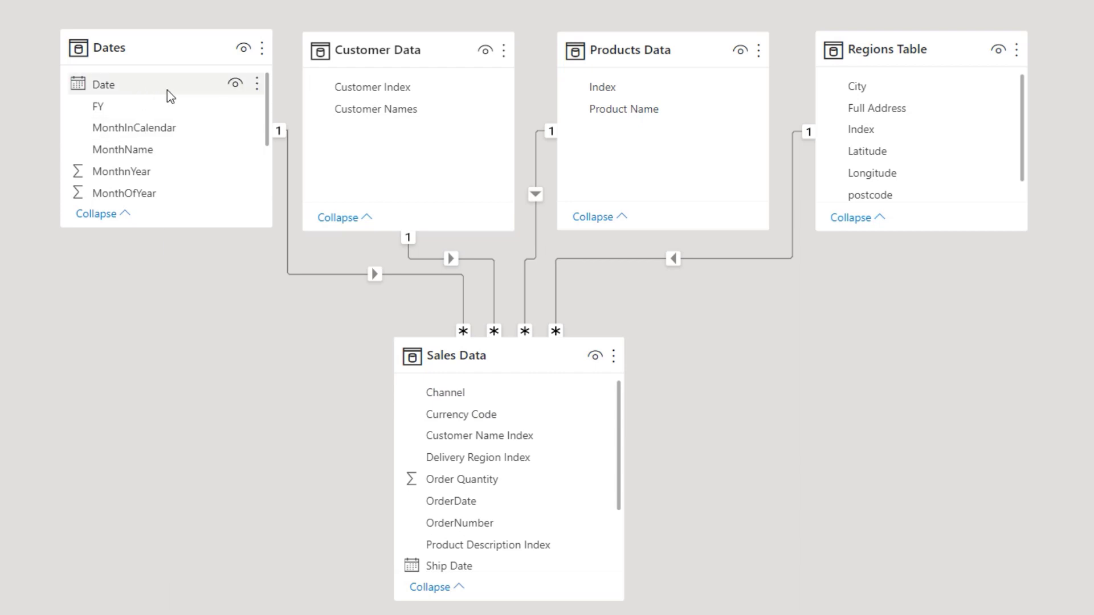
mouse_move(623, 87)
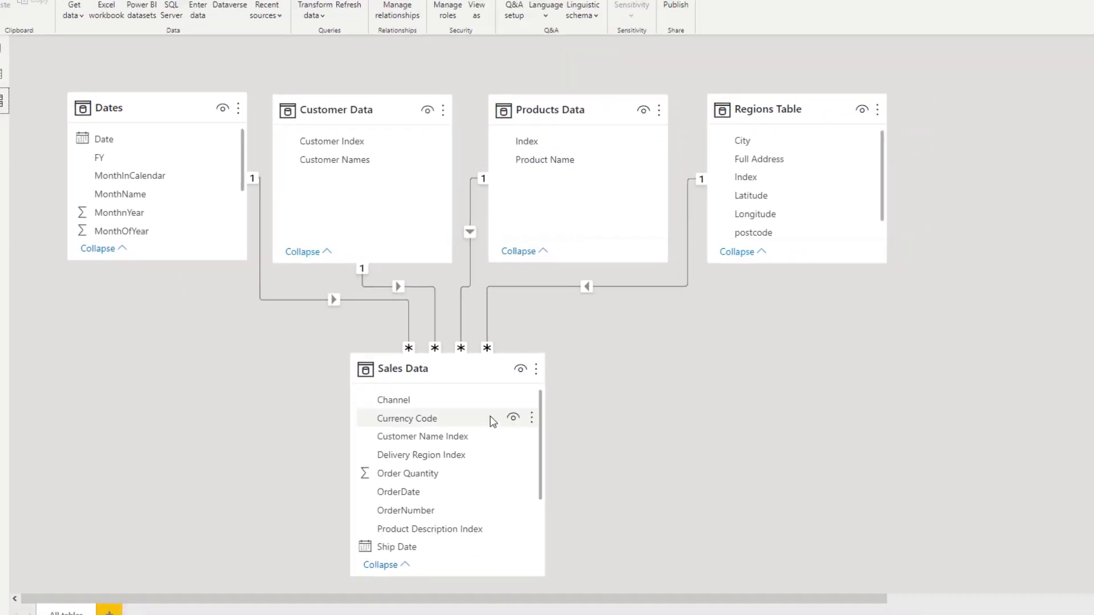
Switch from the model diagram back to the empty report canvas.
click(11, 103)
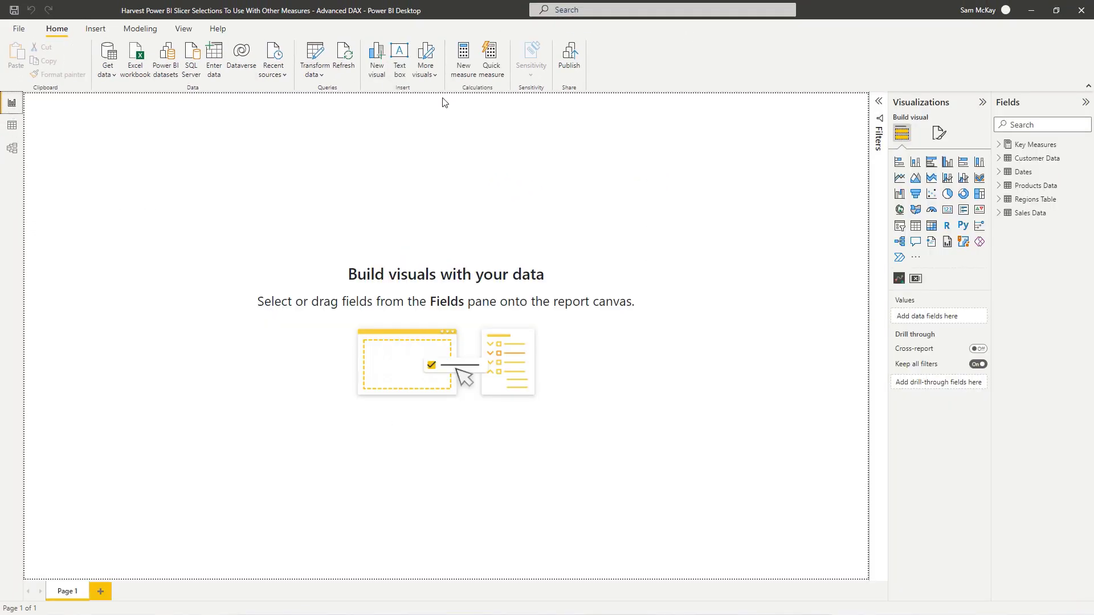
mouse_move(628, 226)
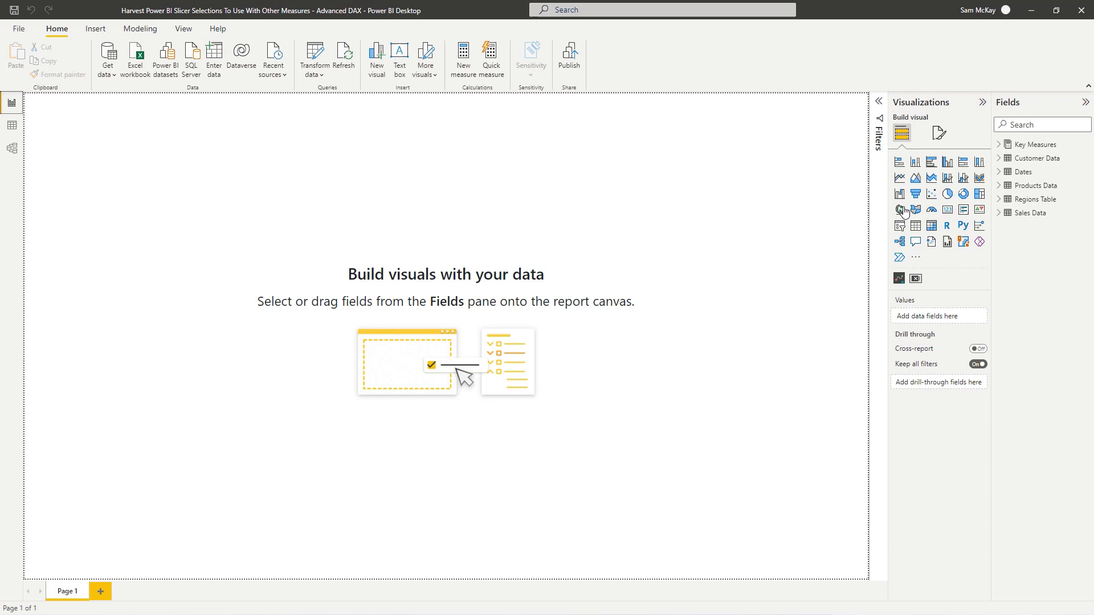
Add Dates > Date to a new table visual, shown as plain dates rather than a hierarchy.
click(1003, 172)
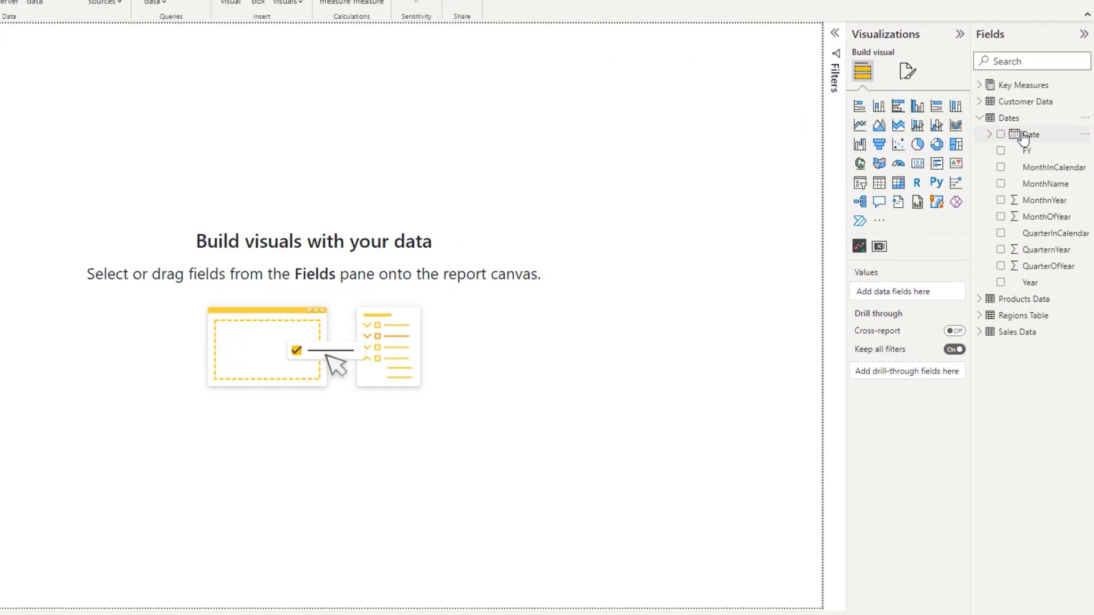
click(1001, 134)
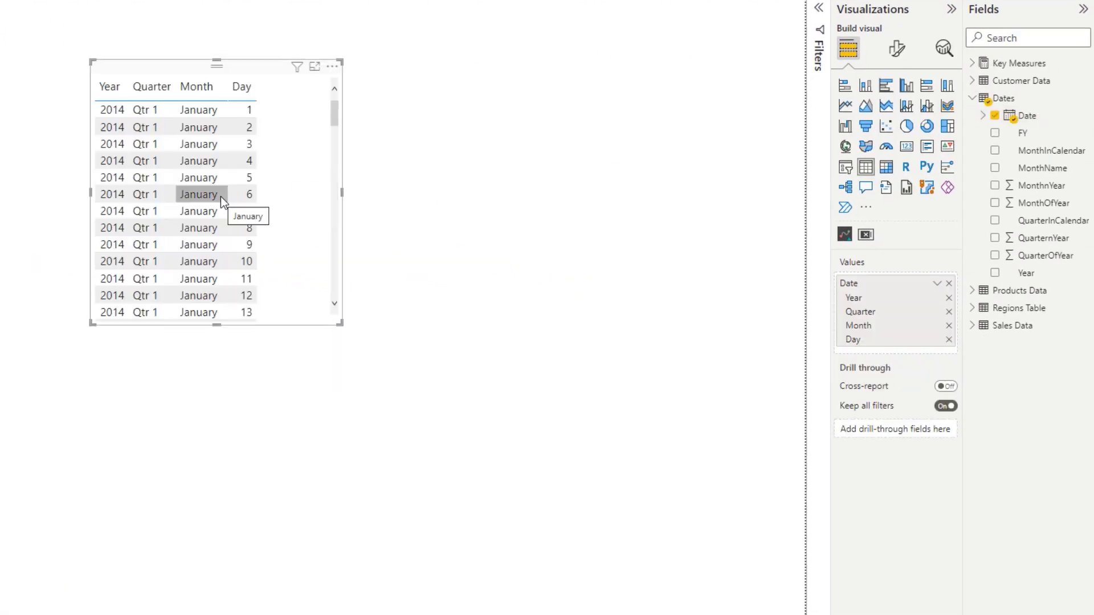
click(938, 283)
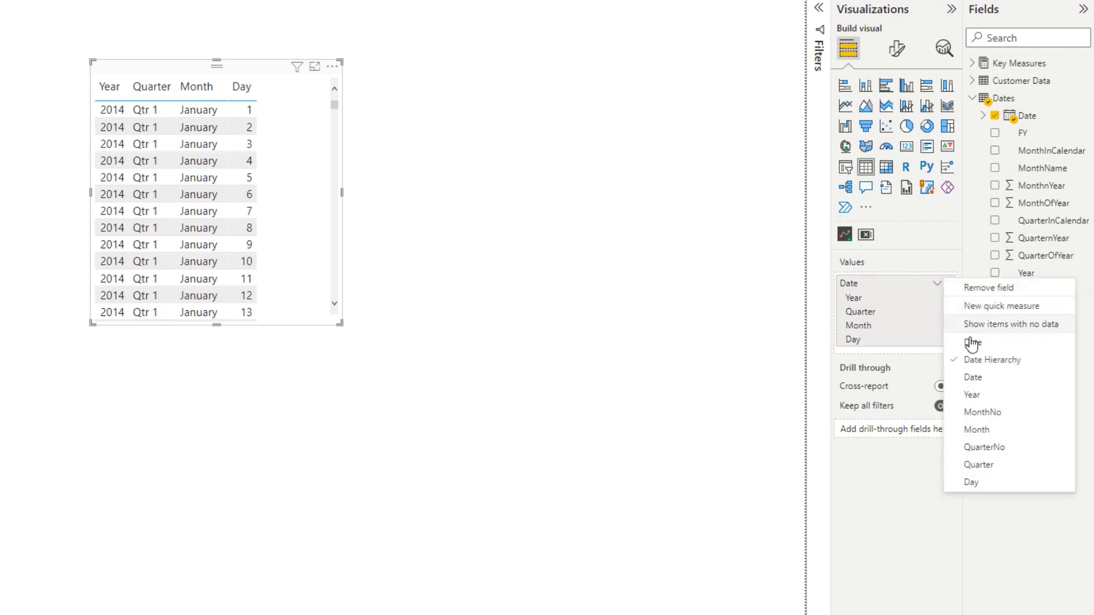
click(972, 378)
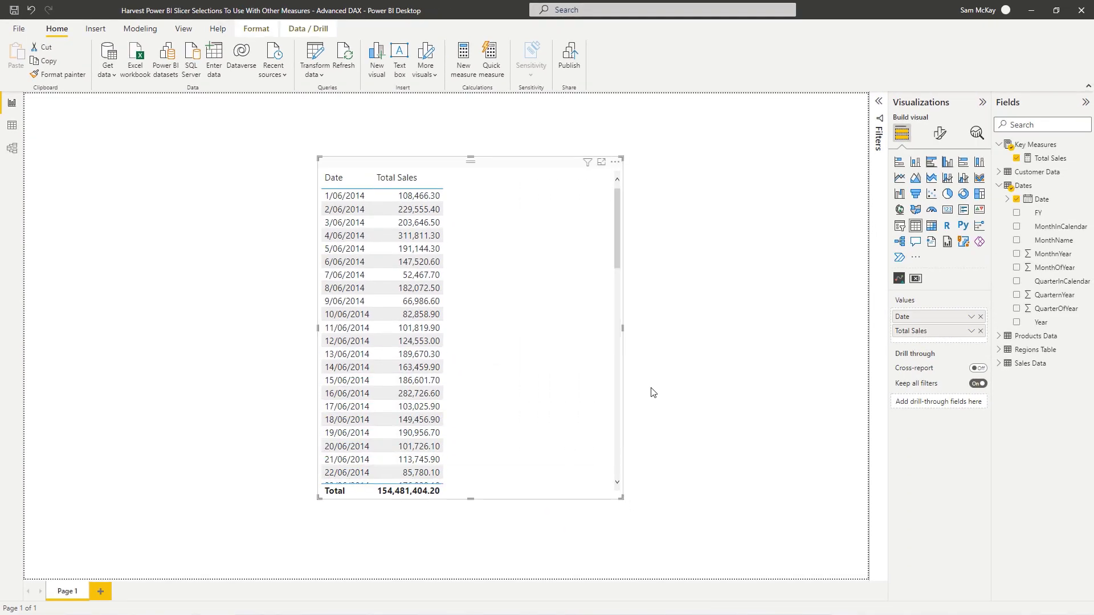
mouse_move(533, 221)
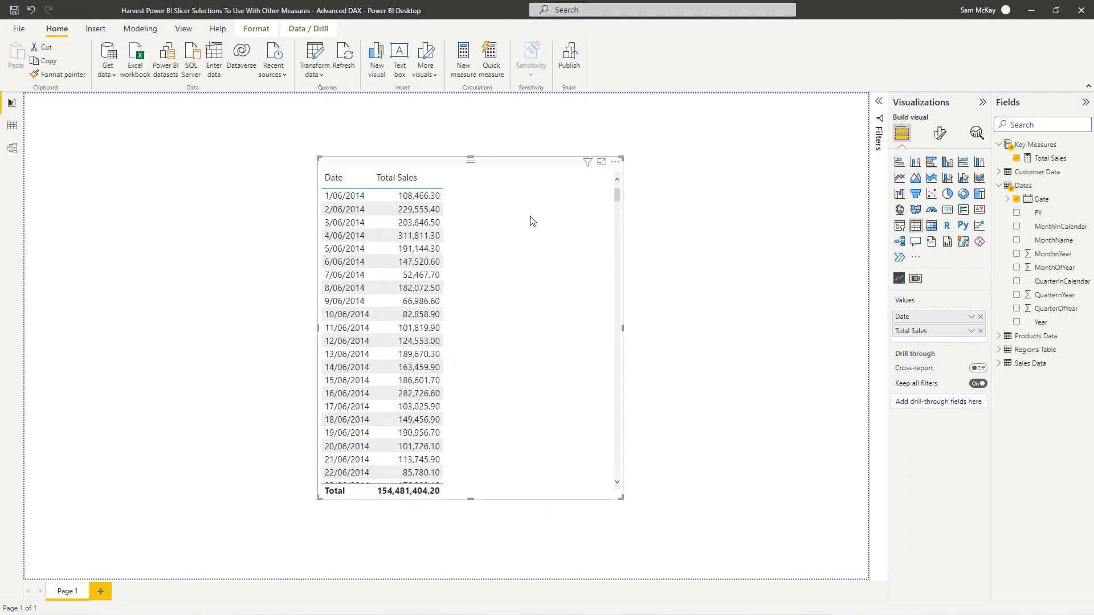
mouse_move(460, 201)
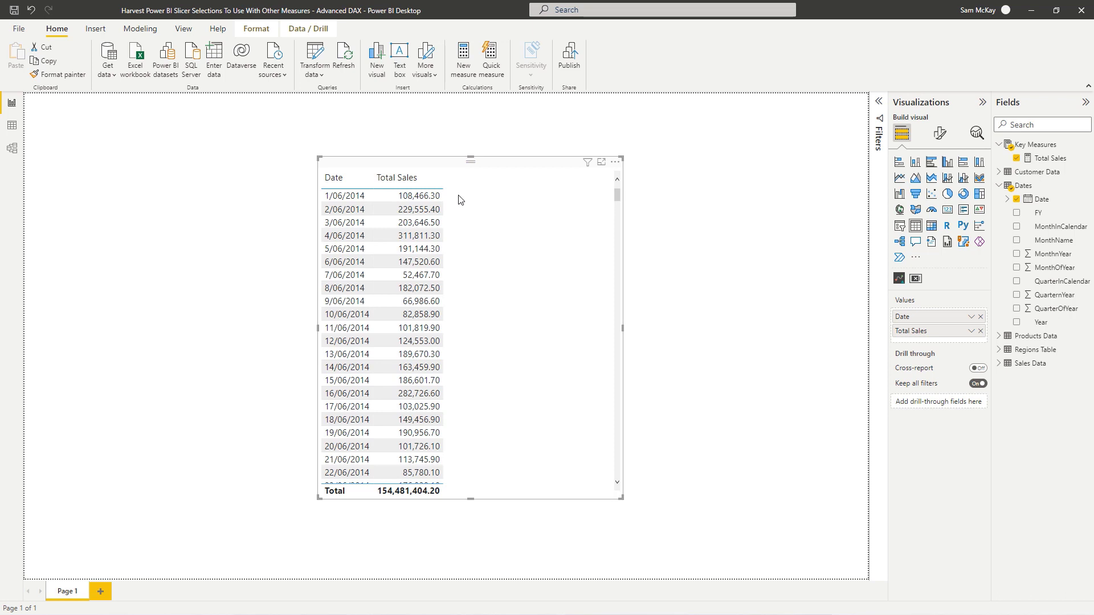
mouse_move(460, 194)
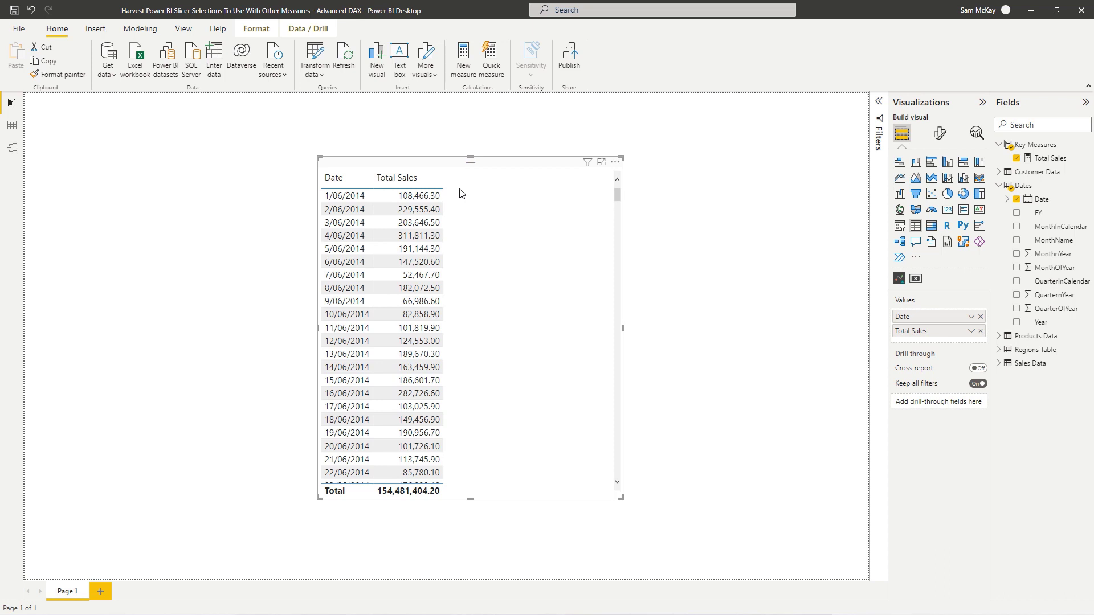
mouse_move(1049, 157)
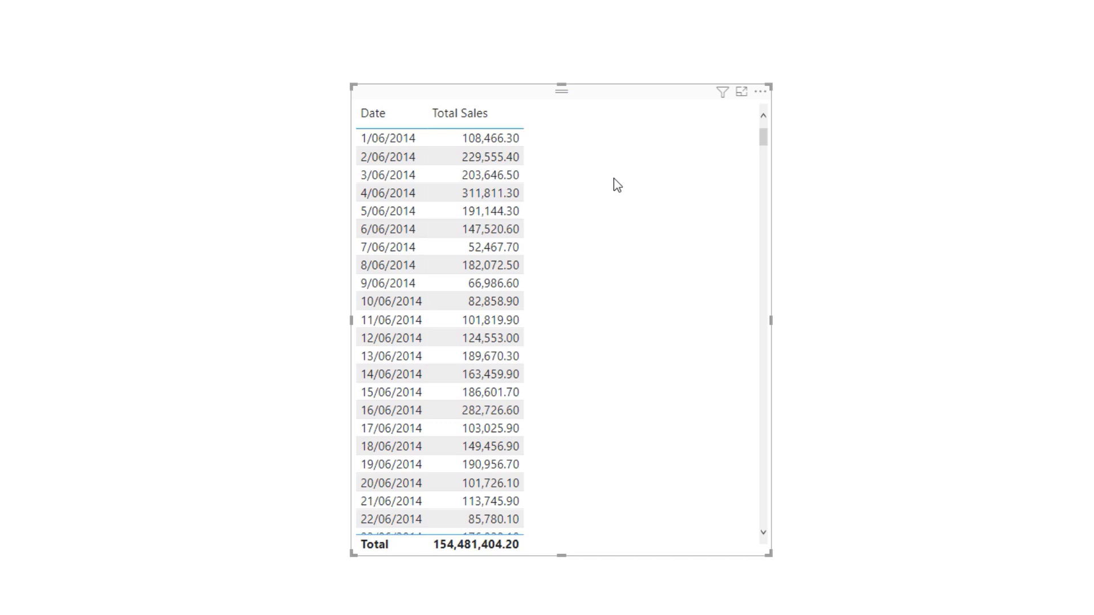
mouse_move(611, 129)
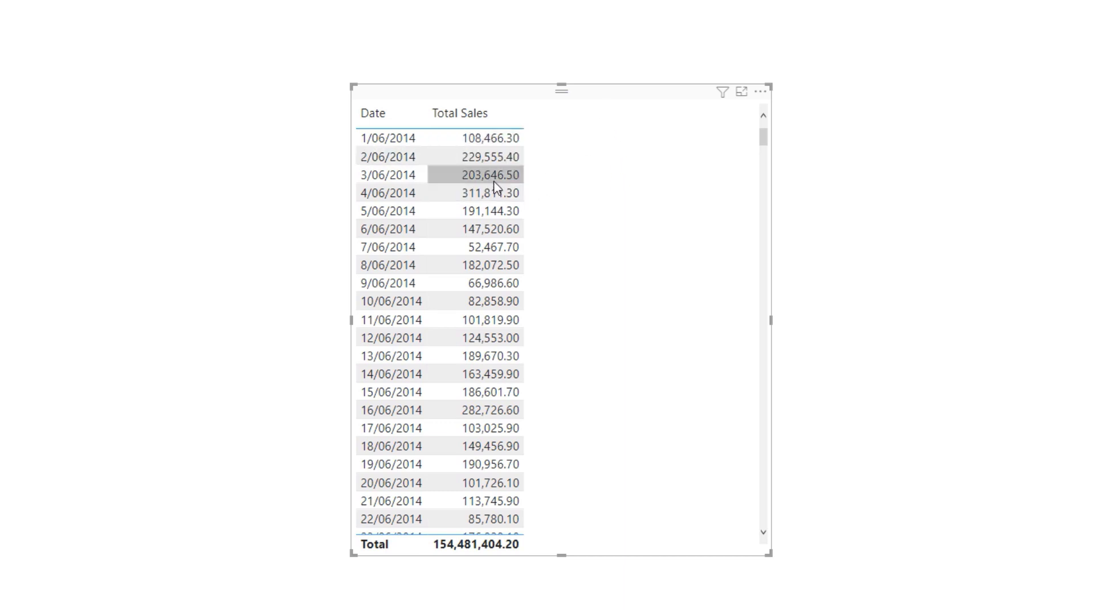
mouse_move(557, 181)
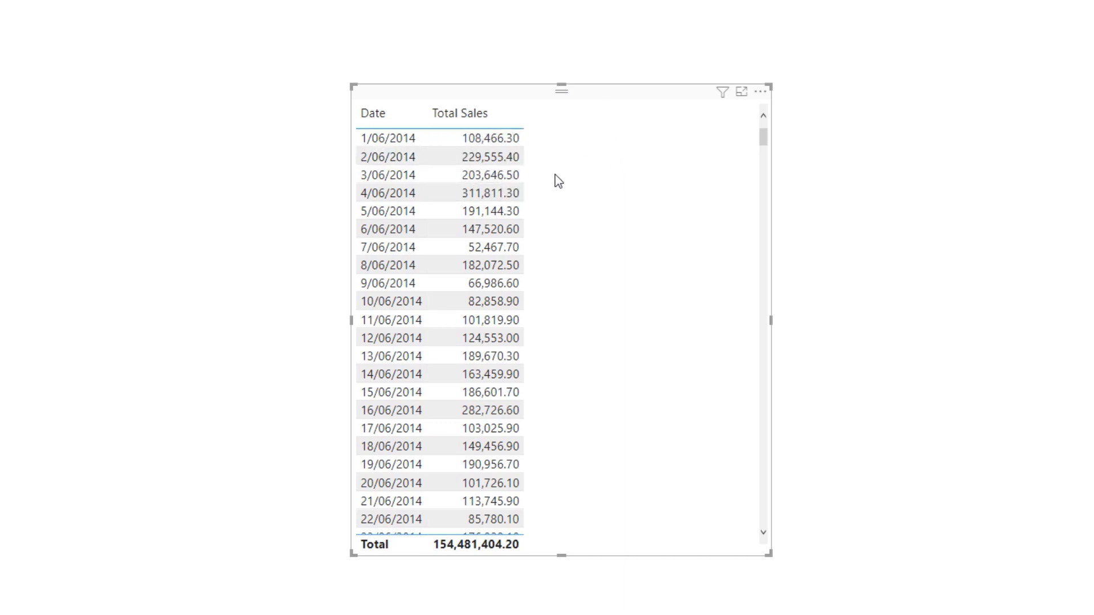
mouse_move(696, 123)
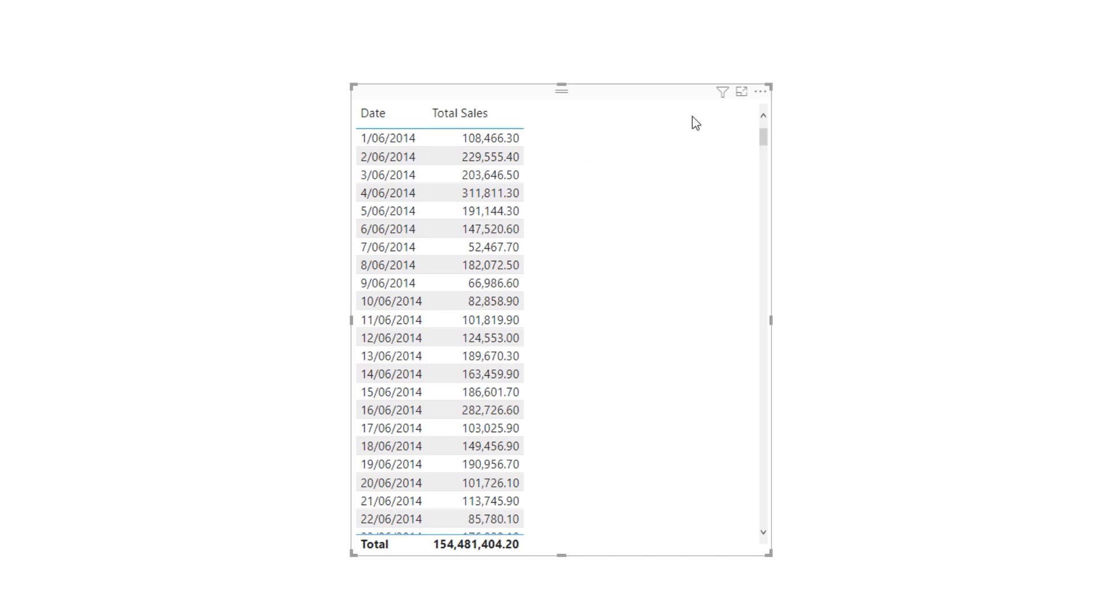
mouse_move(688, 297)
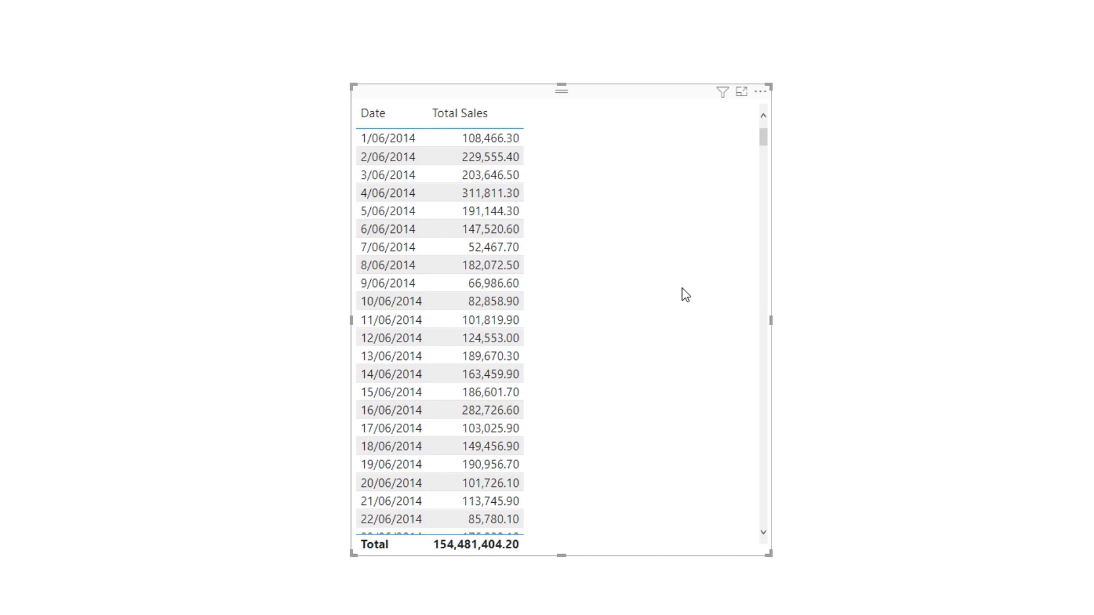
mouse_move(703, 232)
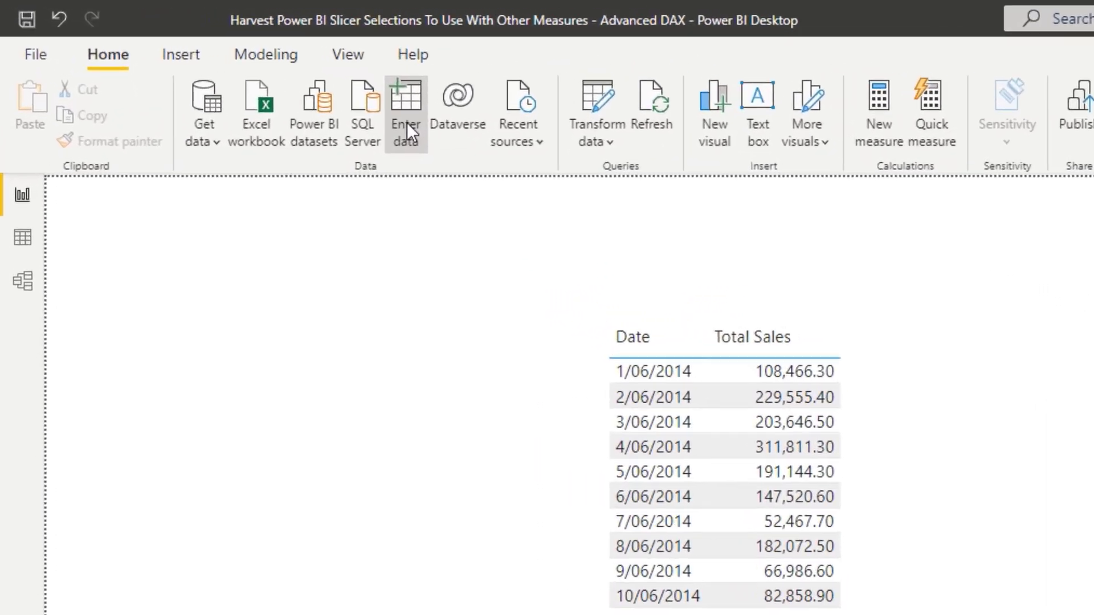
Enter a Percentage Change table with a Percent column of 0.15, 0.20, 0.25, 0.3 and load it.
click(410, 111)
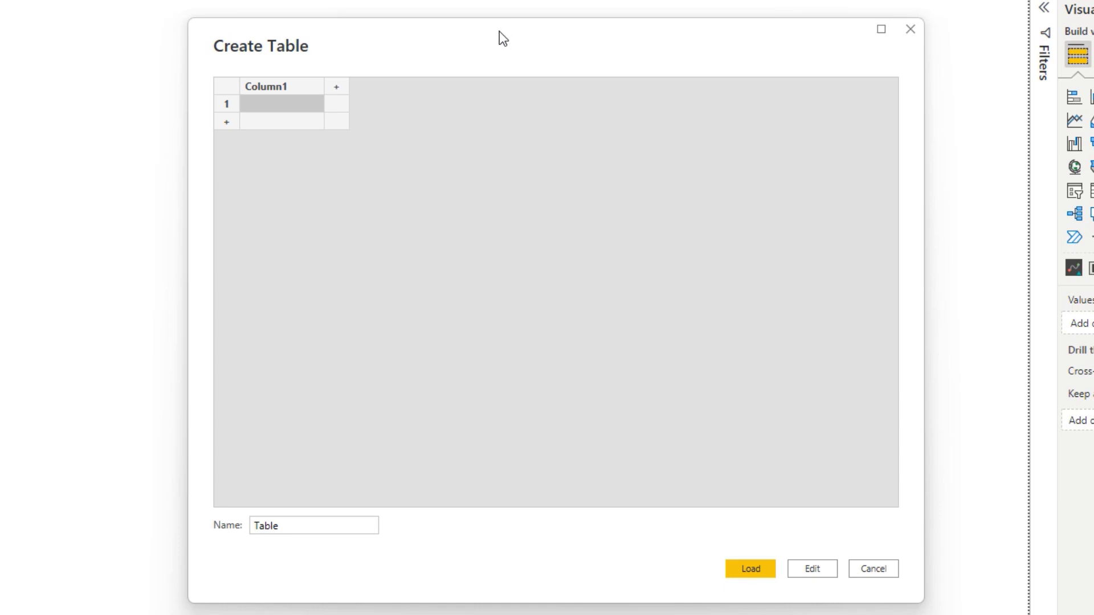
mouse_move(237, 105)
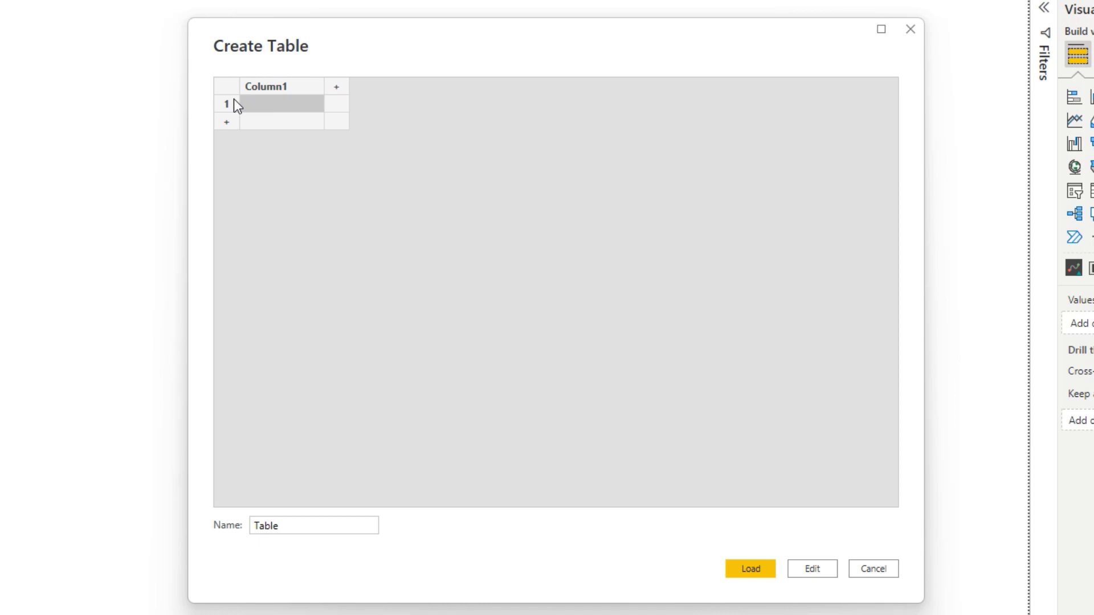
mouse_move(284, 92)
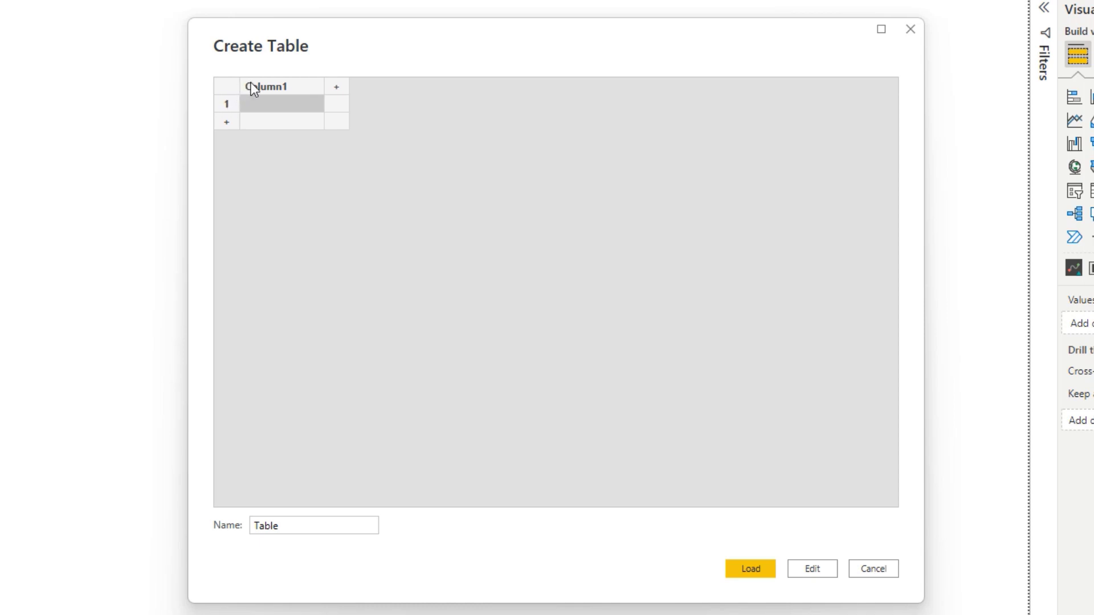
double_click(263, 87)
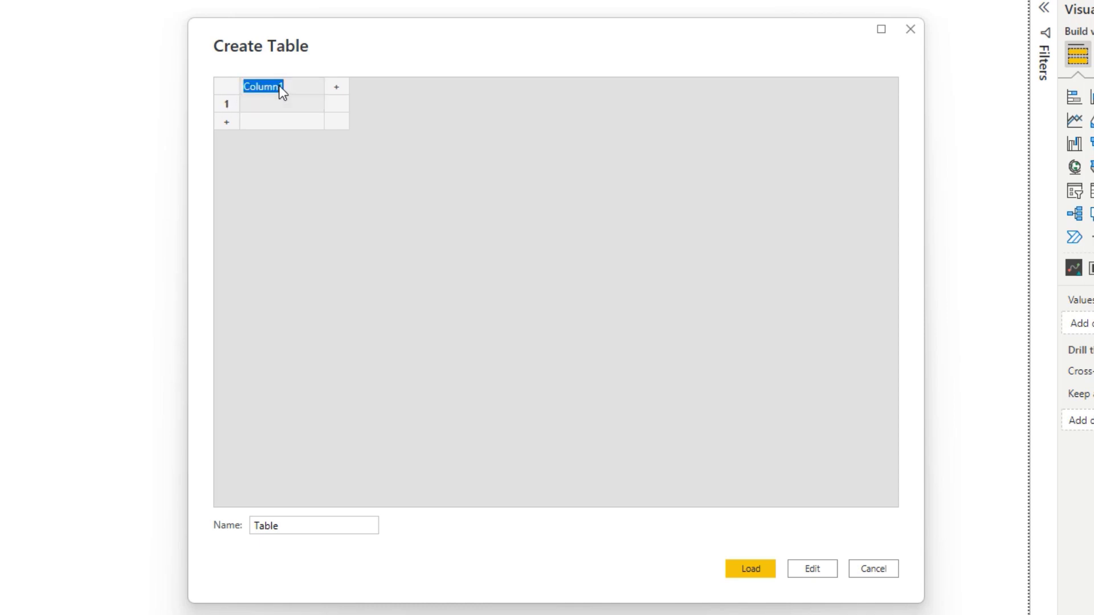
text(Percent Chan...)
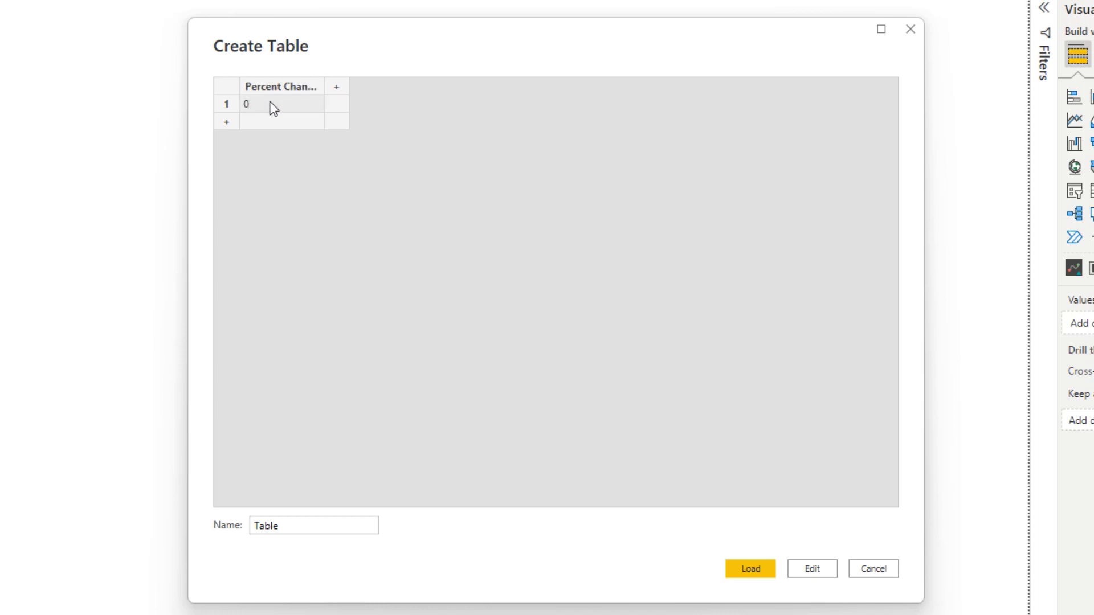
text(0.15)
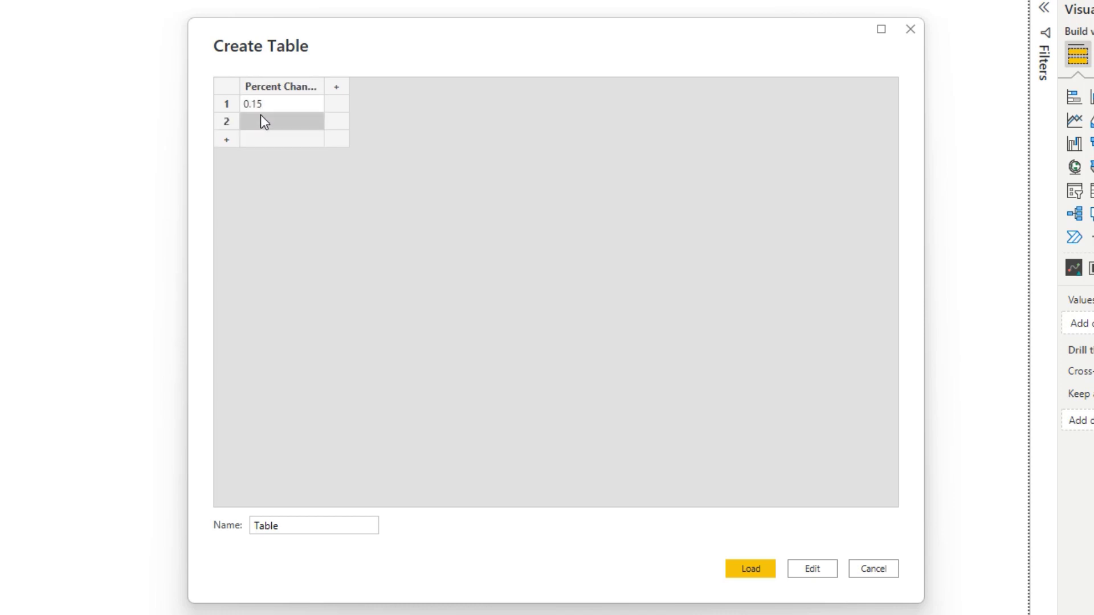
text(0.20)
text(0.3)
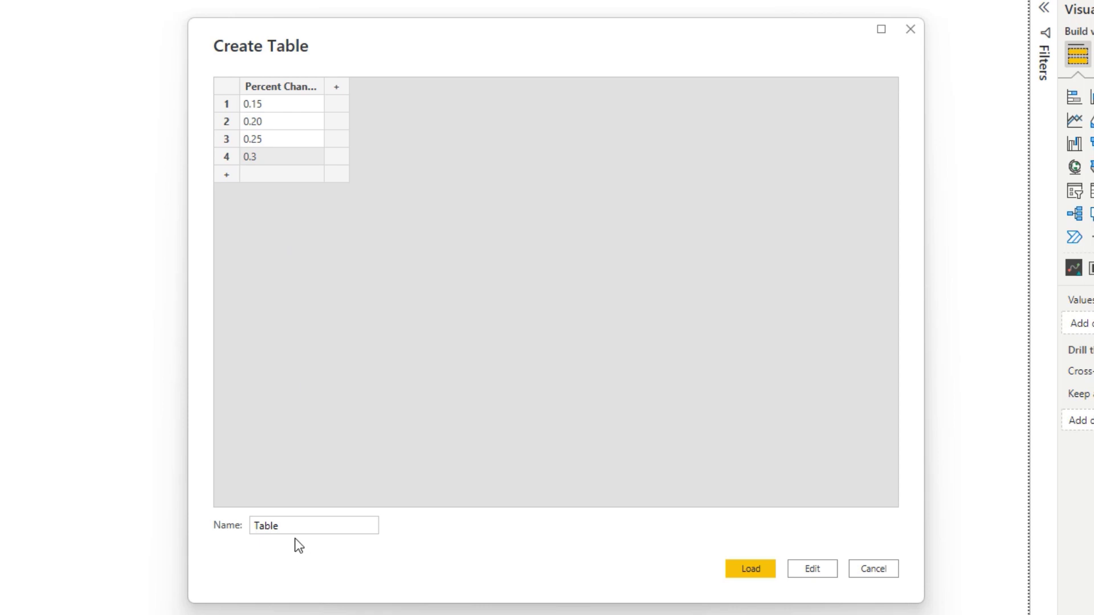
text(Perce)
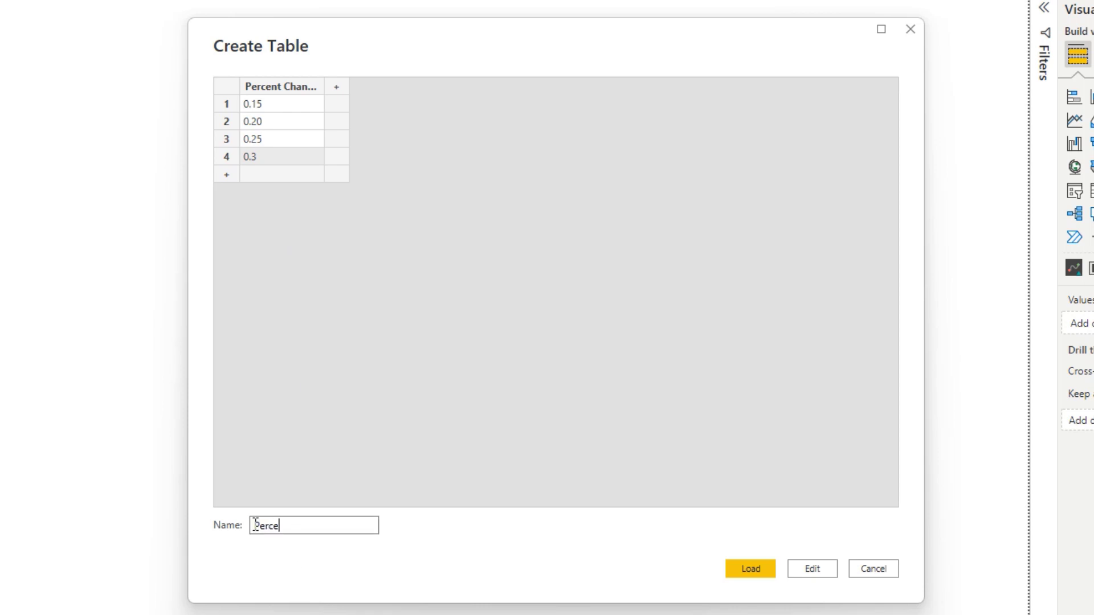
text(ntage Change)
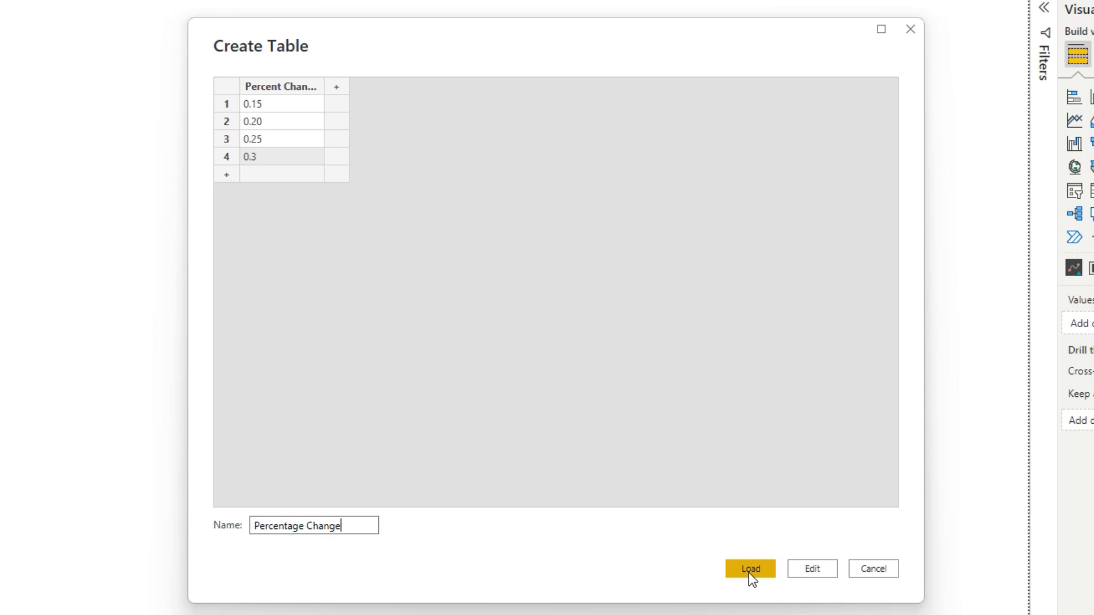
click(750, 569)
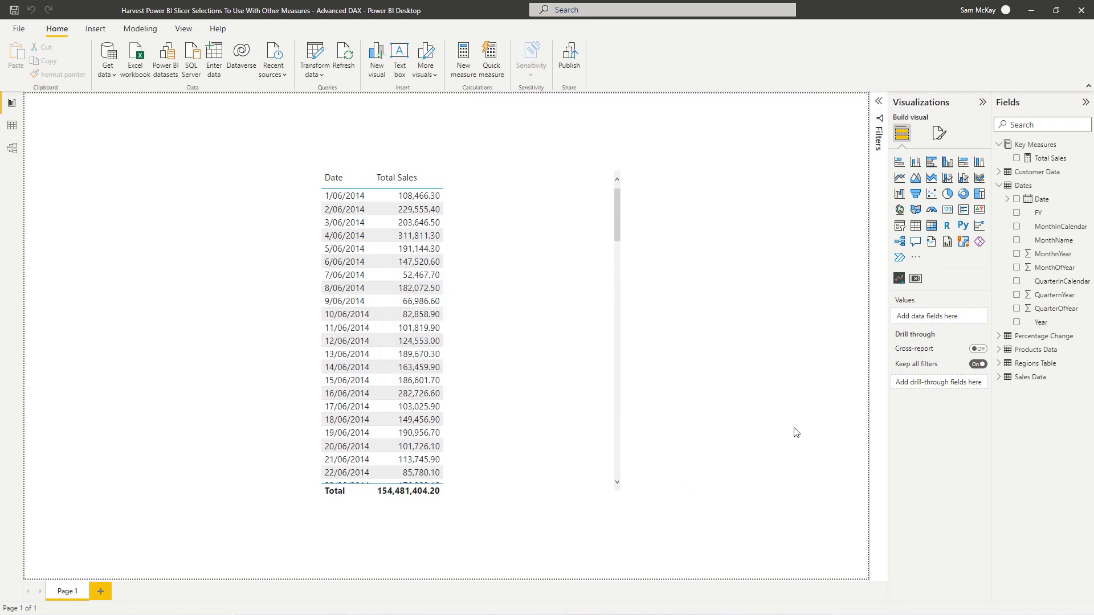
mouse_move(750, 377)
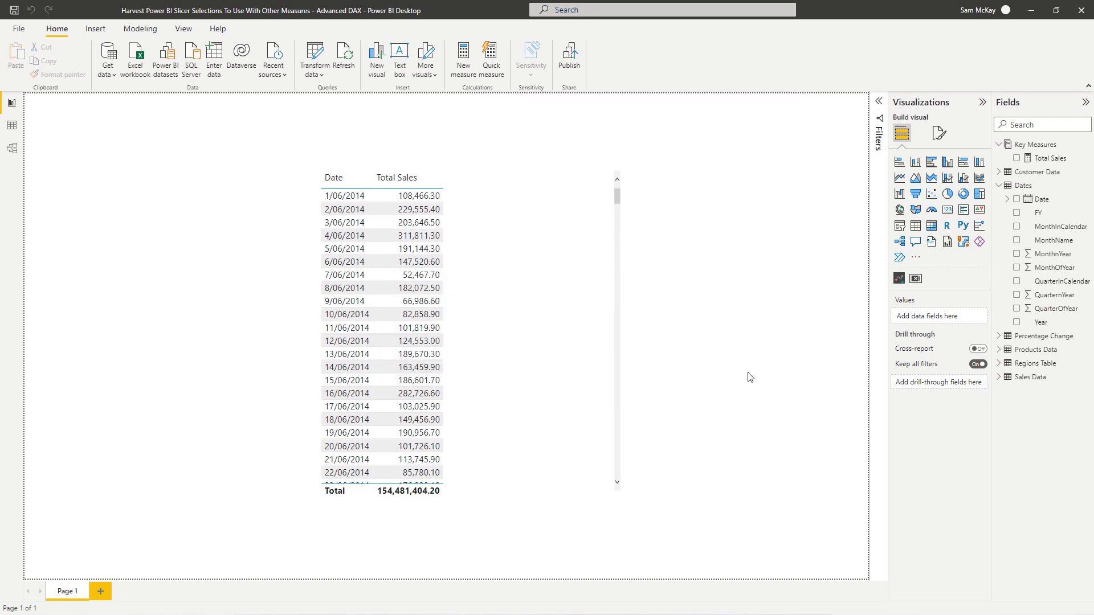
mouse_move(529, 334)
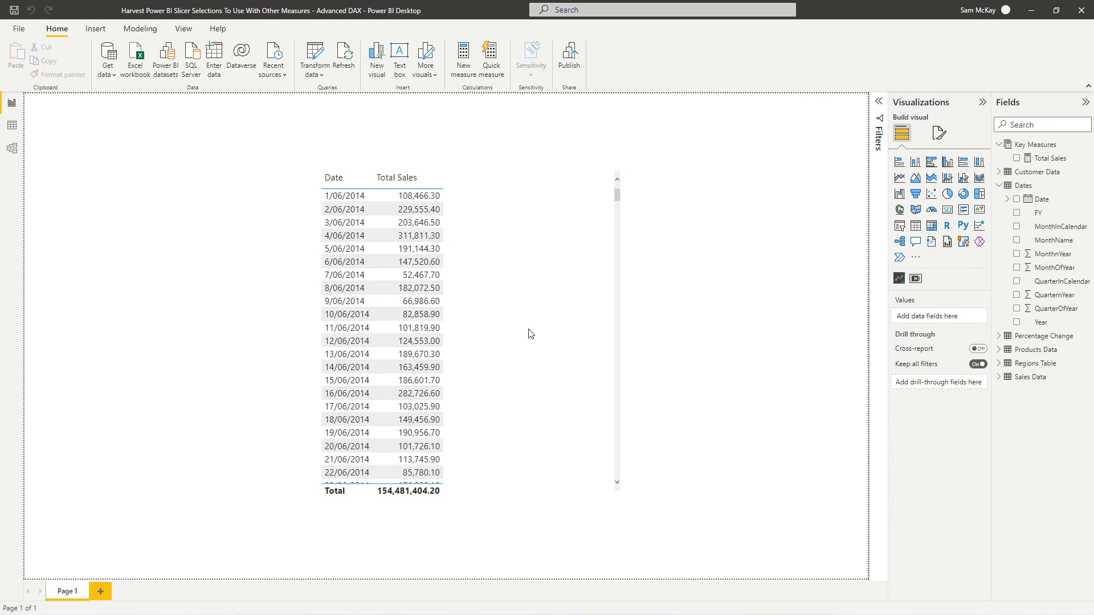
Inspect the standalone Percentage Change table in the model, then return to the report.
click(12, 148)
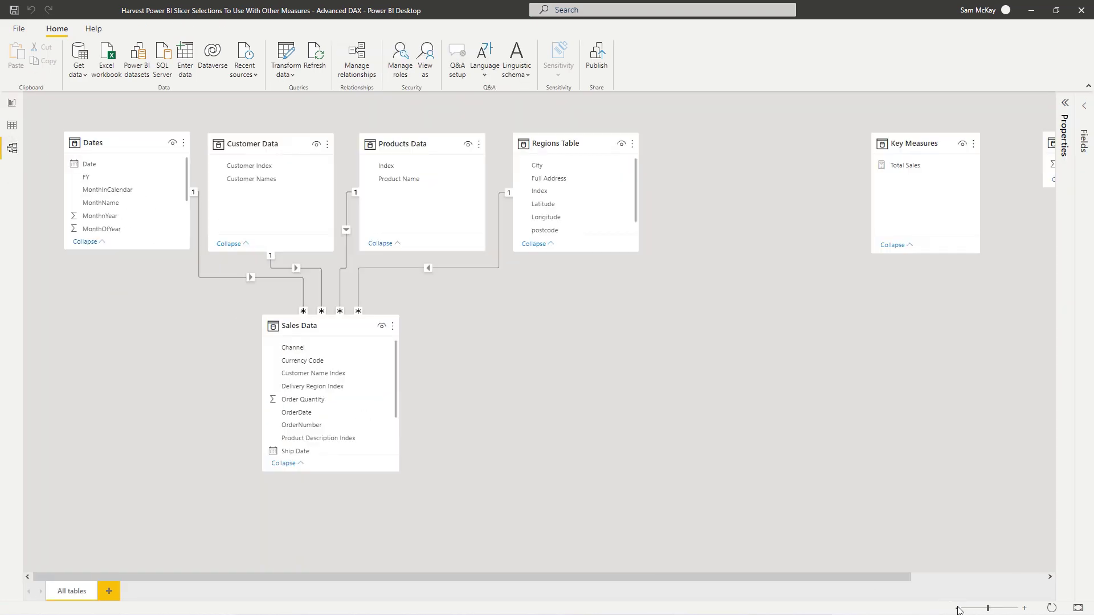
mouse_move(552, 322)
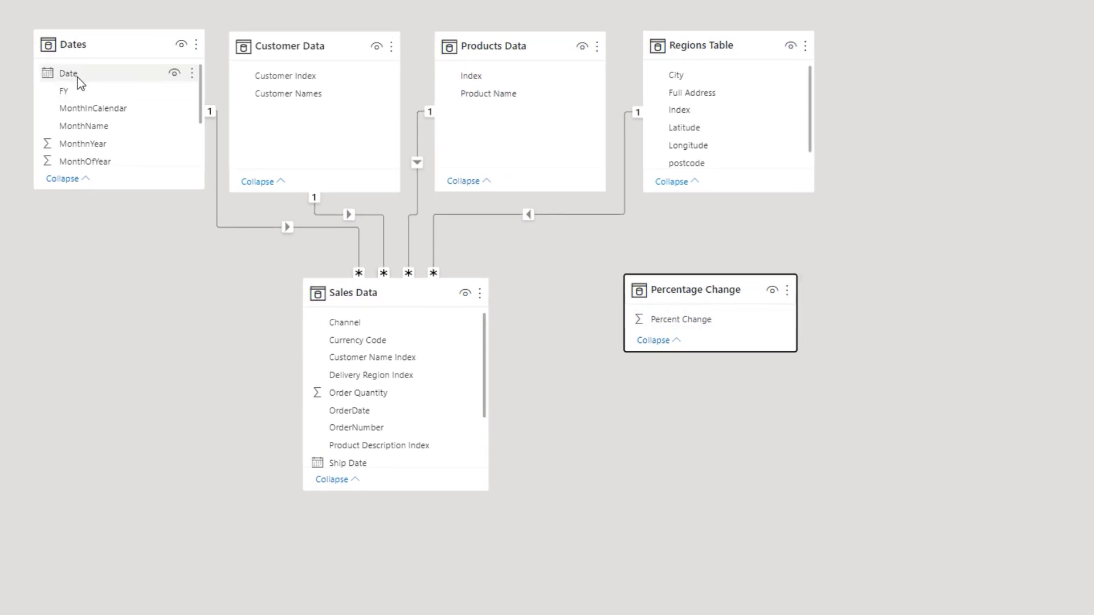
click(11, 103)
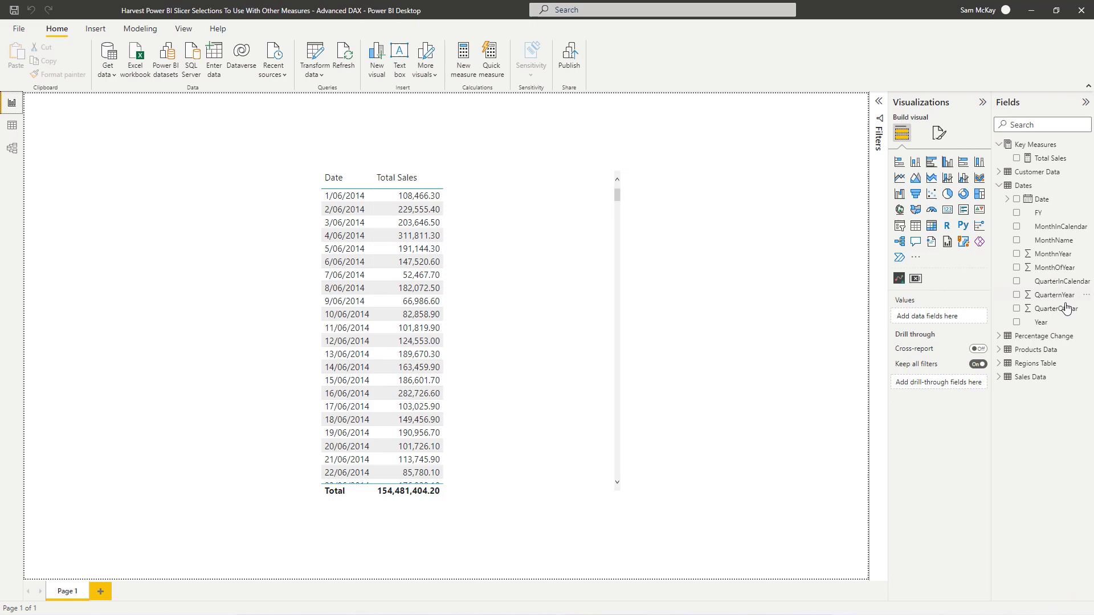
Place Percent Change on the canvas as a slicer and view its table data.
click(999, 335)
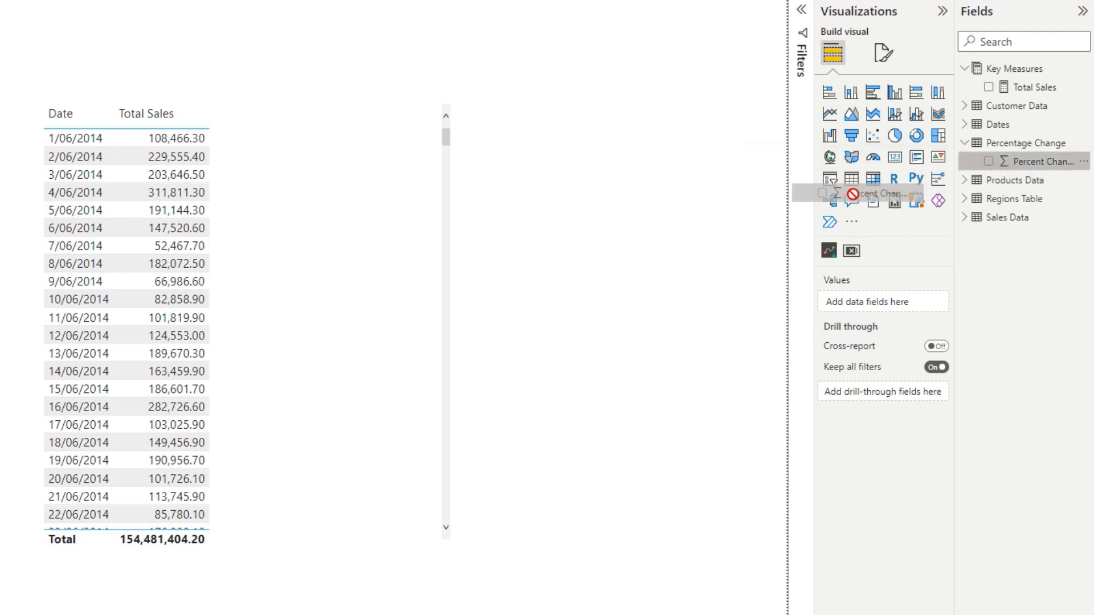
click(989, 160)
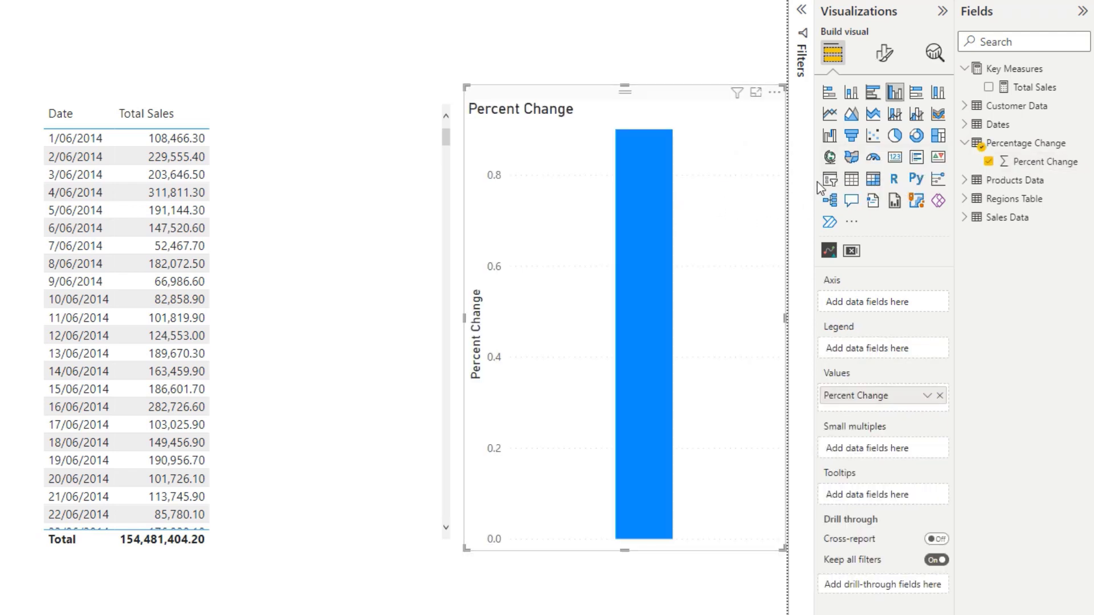
click(829, 179)
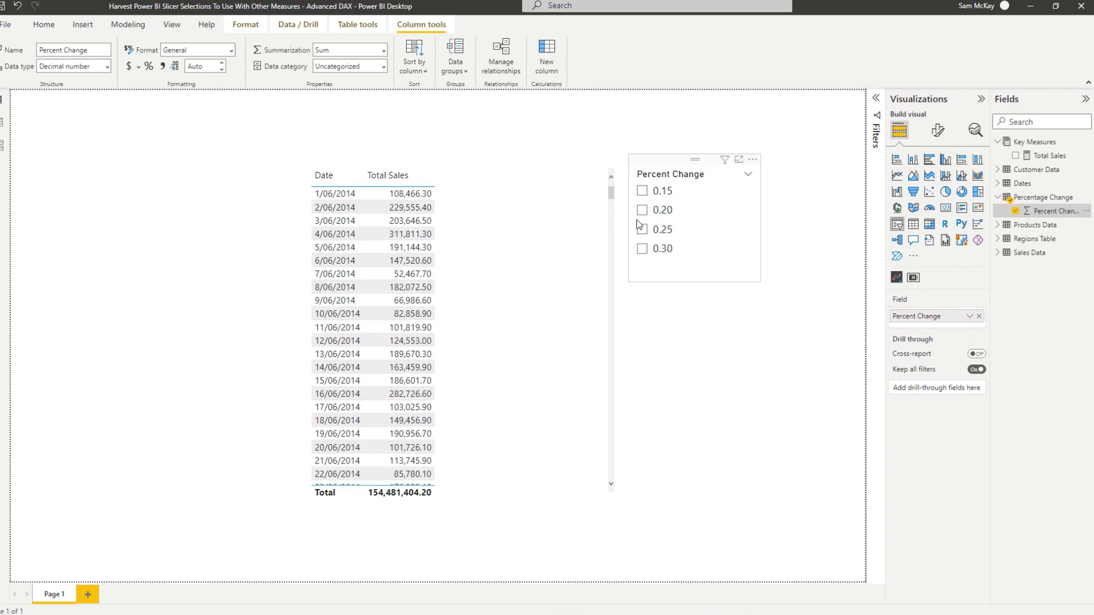
click(12, 130)
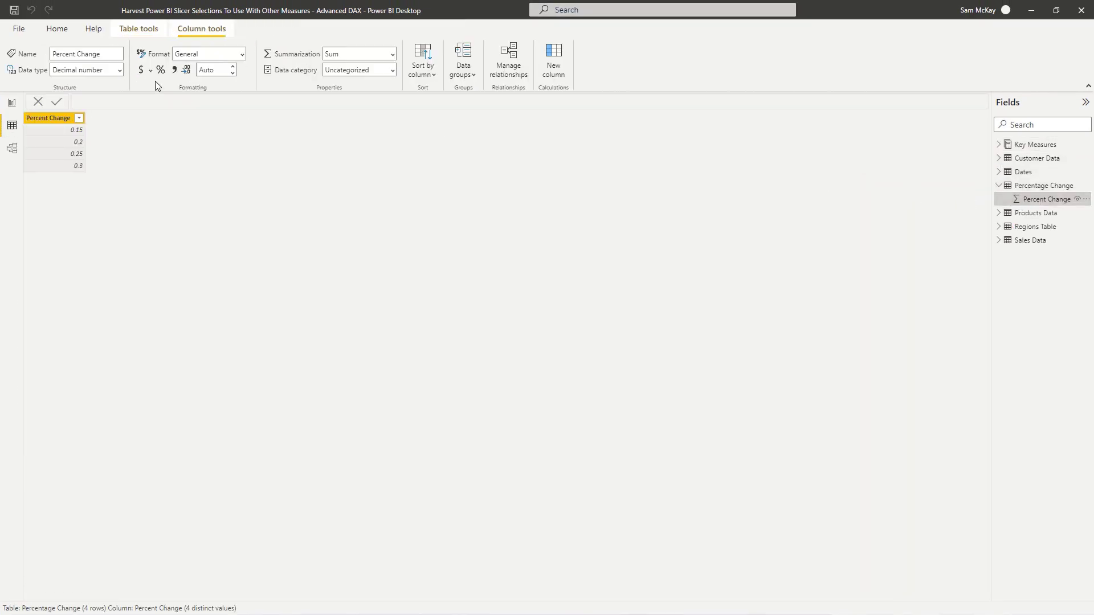
Format Percent Change as a percentage and test the slicer by picking 25% then clearing it.
click(160, 69)
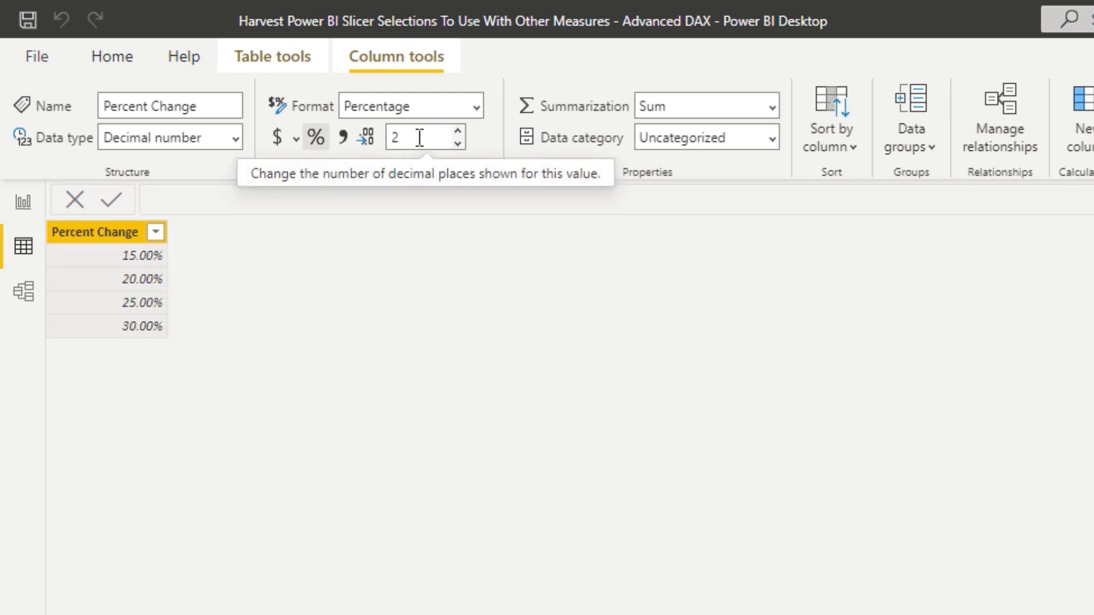
mouse_move(437, 241)
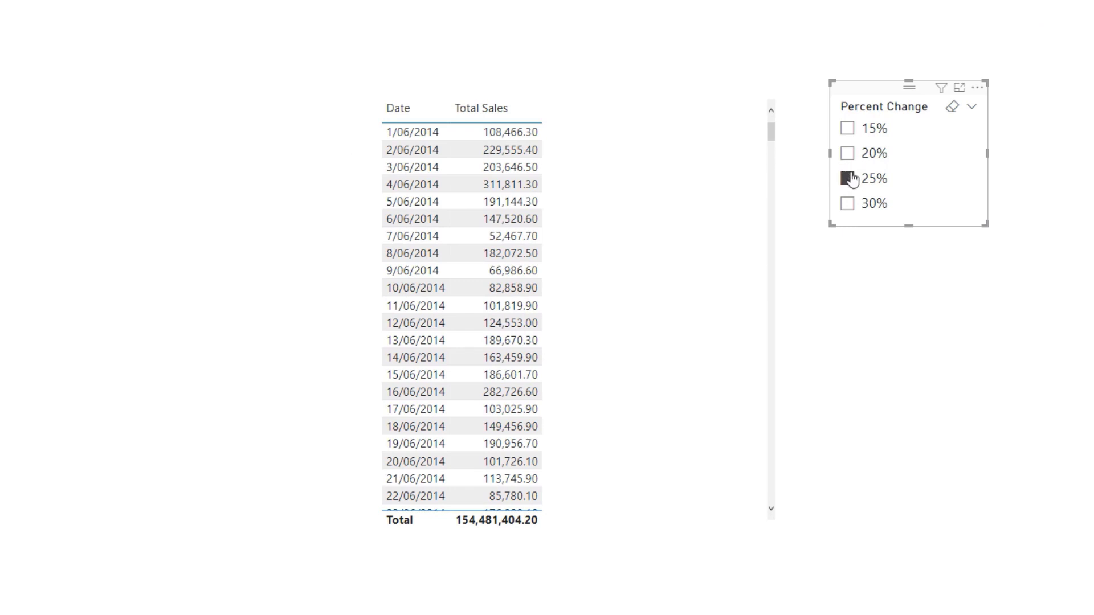
click(847, 178)
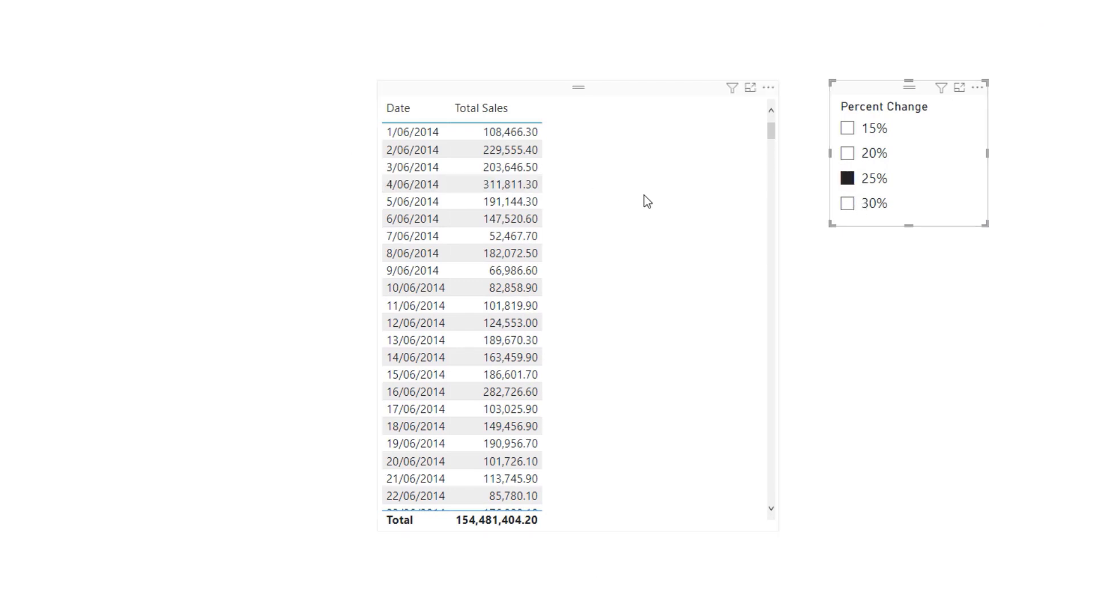
mouse_move(605, 194)
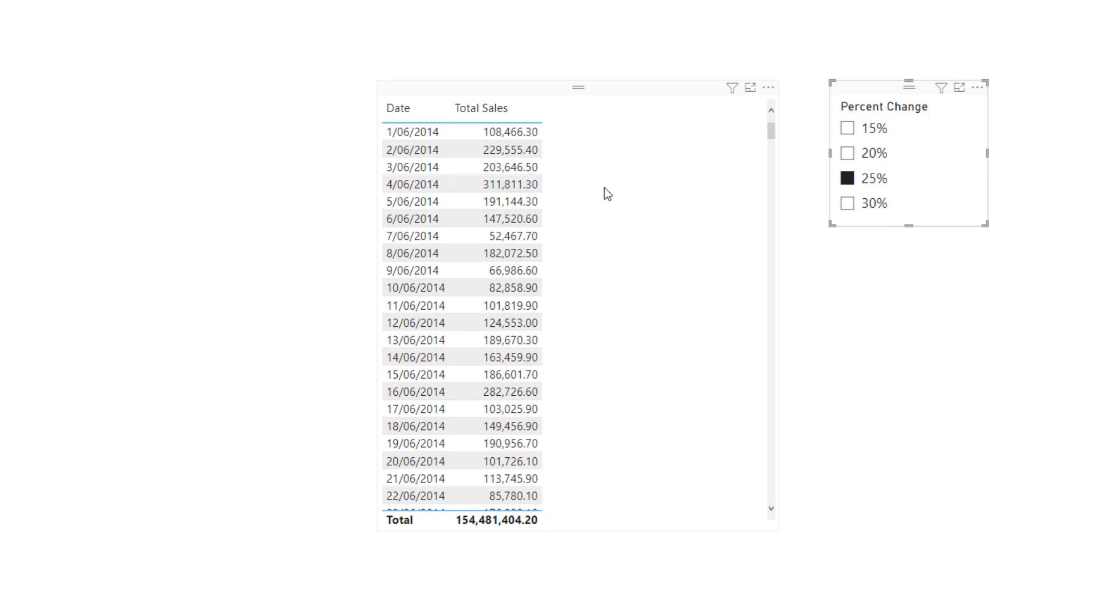
mouse_move(913, 190)
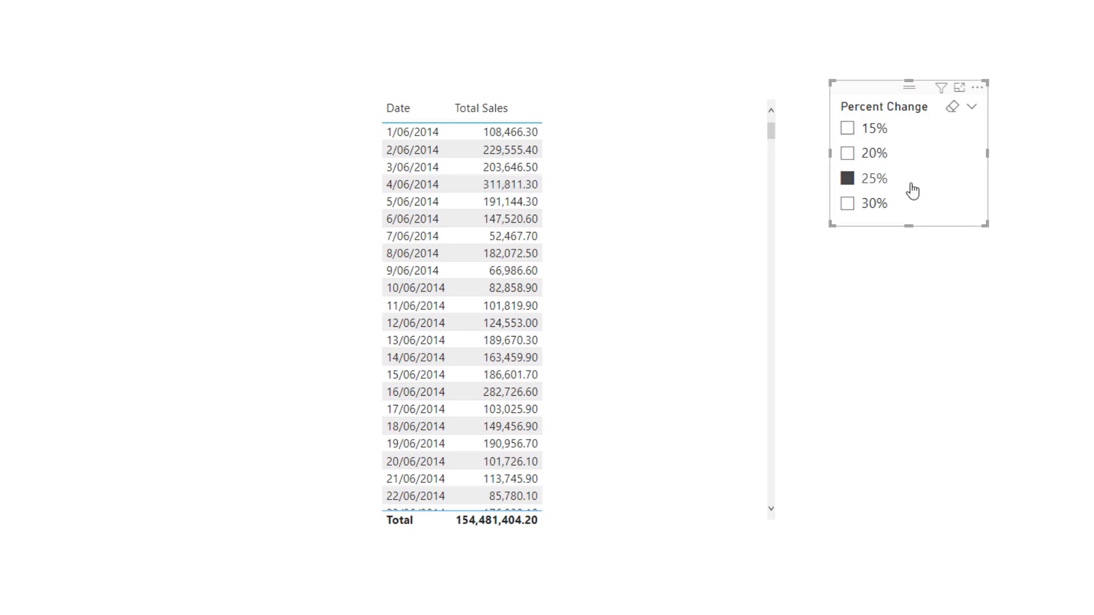
click(847, 178)
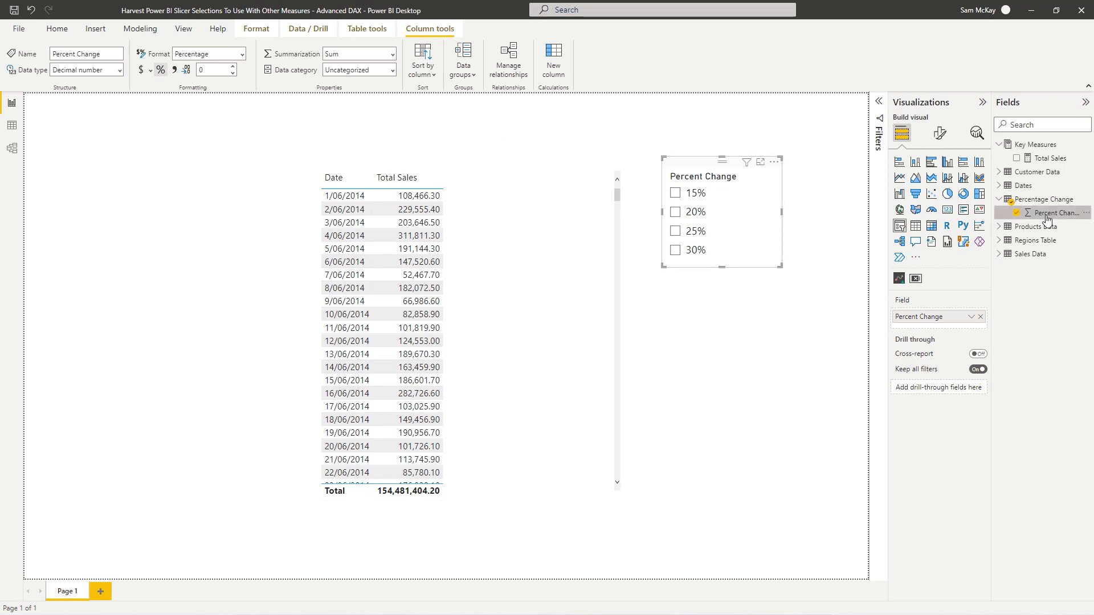
click(57, 28)
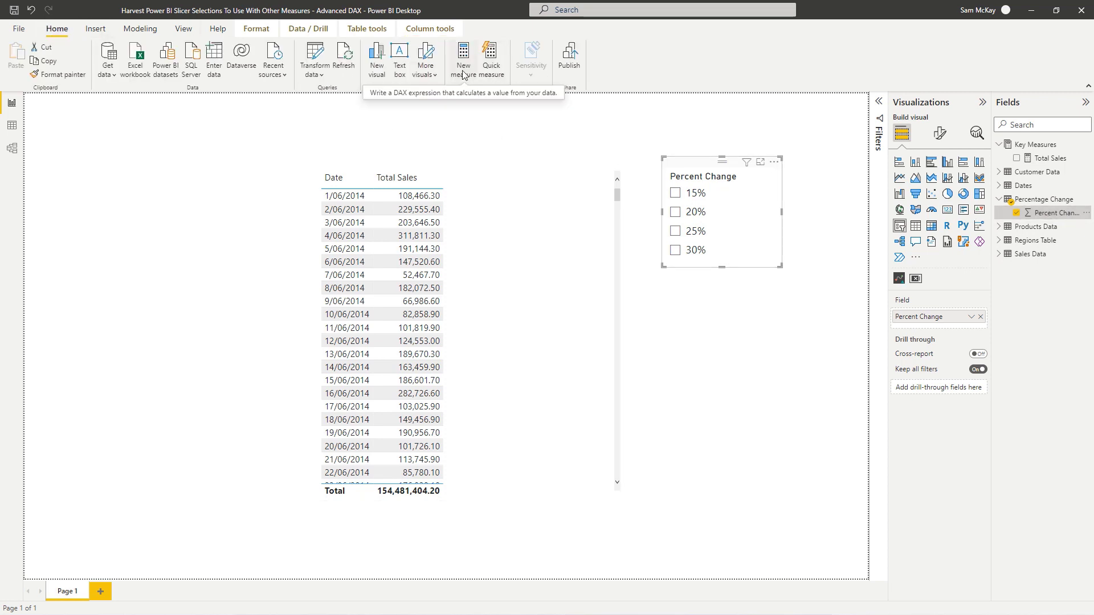
Define measure Percent Selection = VALUES('Percentage Change'[Percent Change]).
click(462, 59)
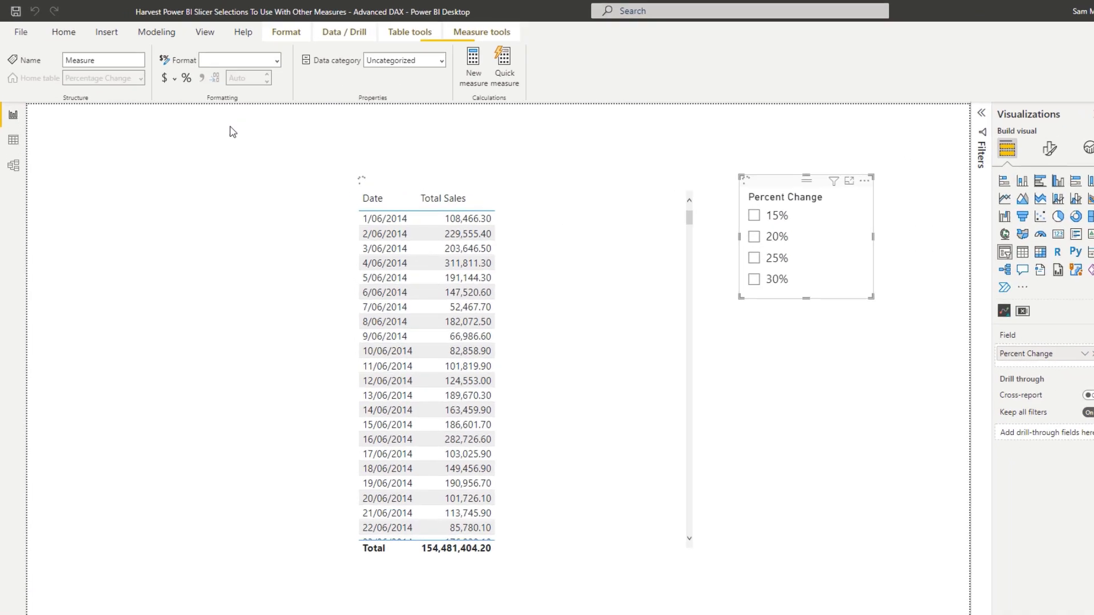
click(472, 64)
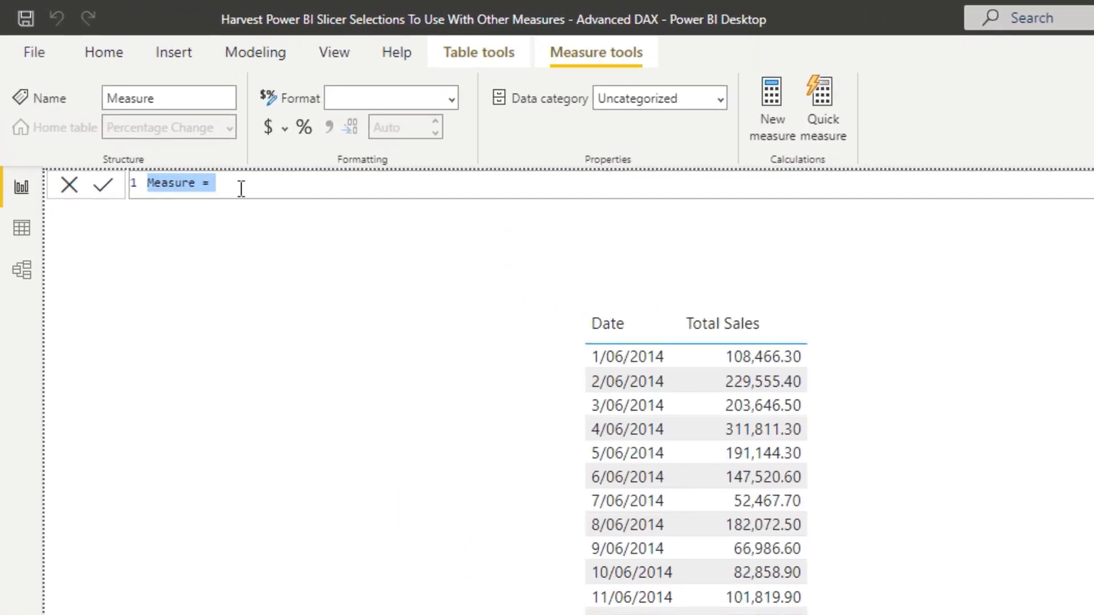
text(Percent)
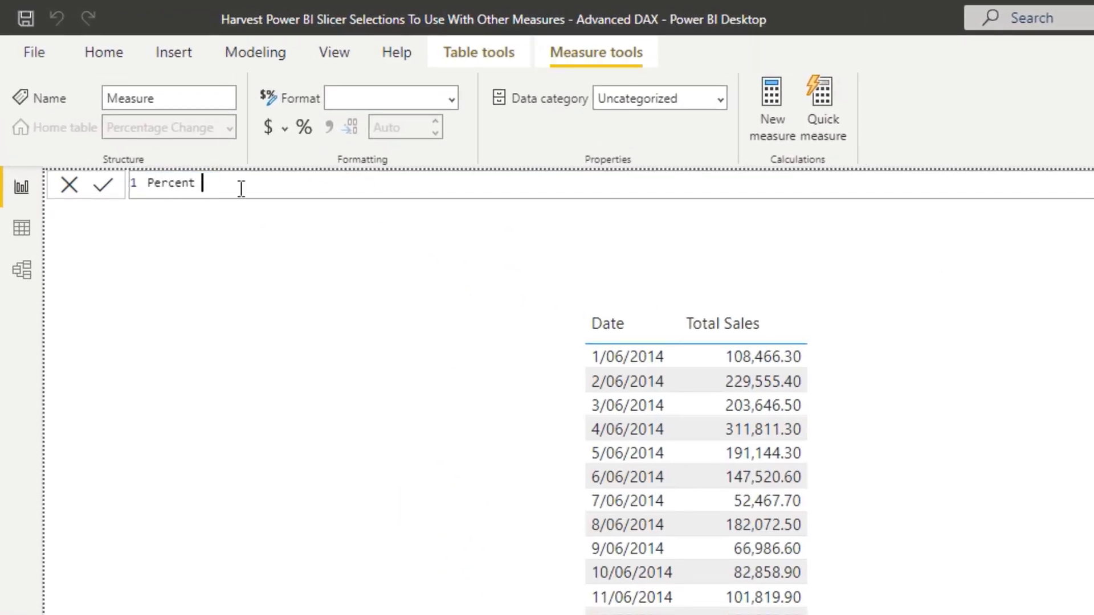
text(Selection)
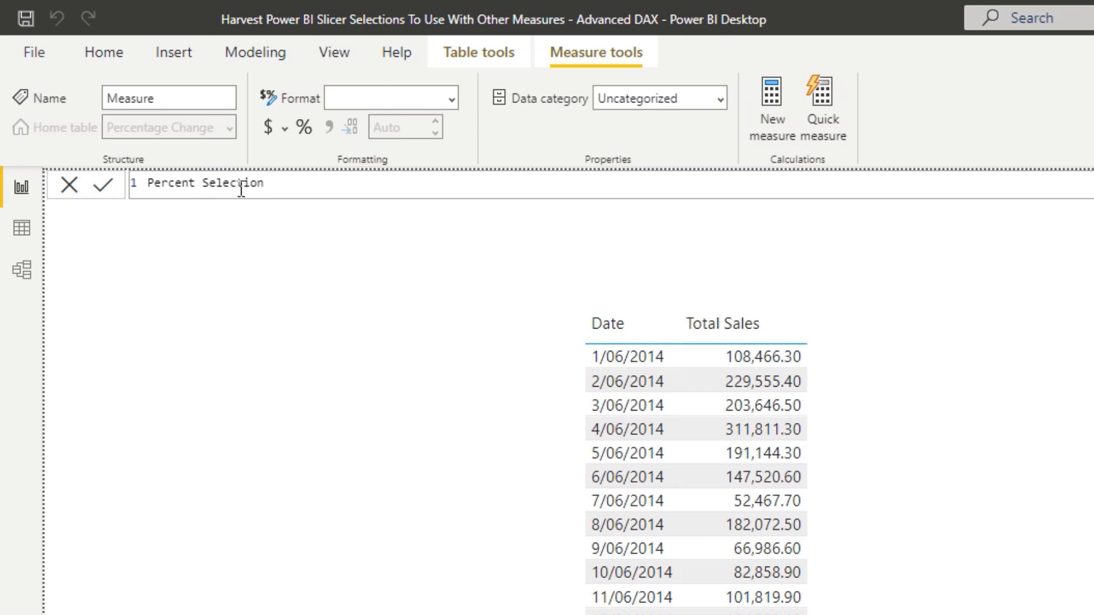
text(= Valu)
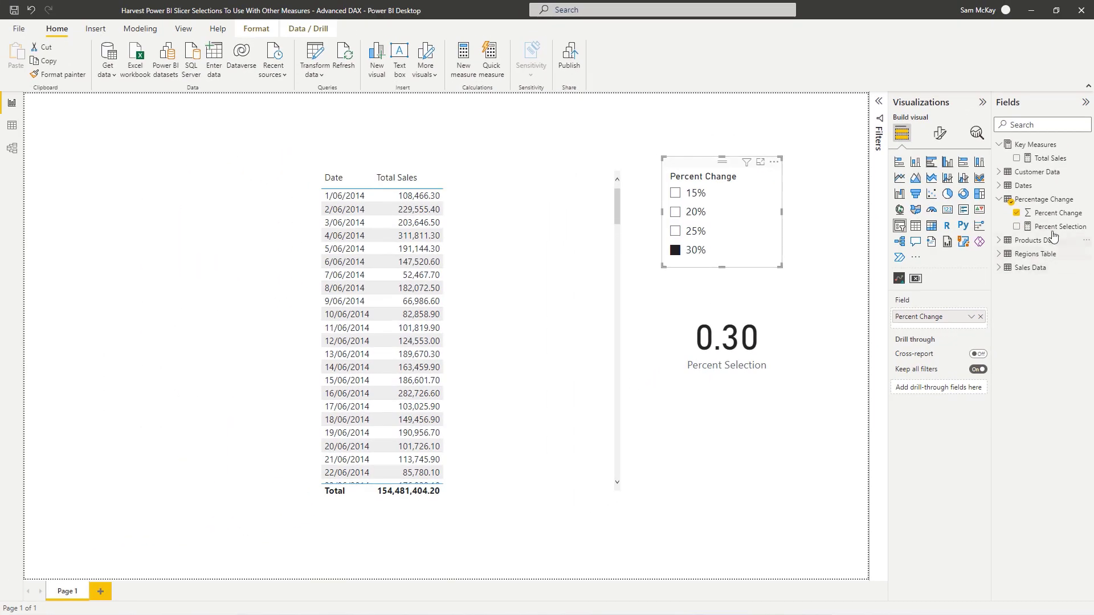
Format Percent Selection as a percentage and test the card with 15%, 25% and no selection.
double_click(1058, 226)
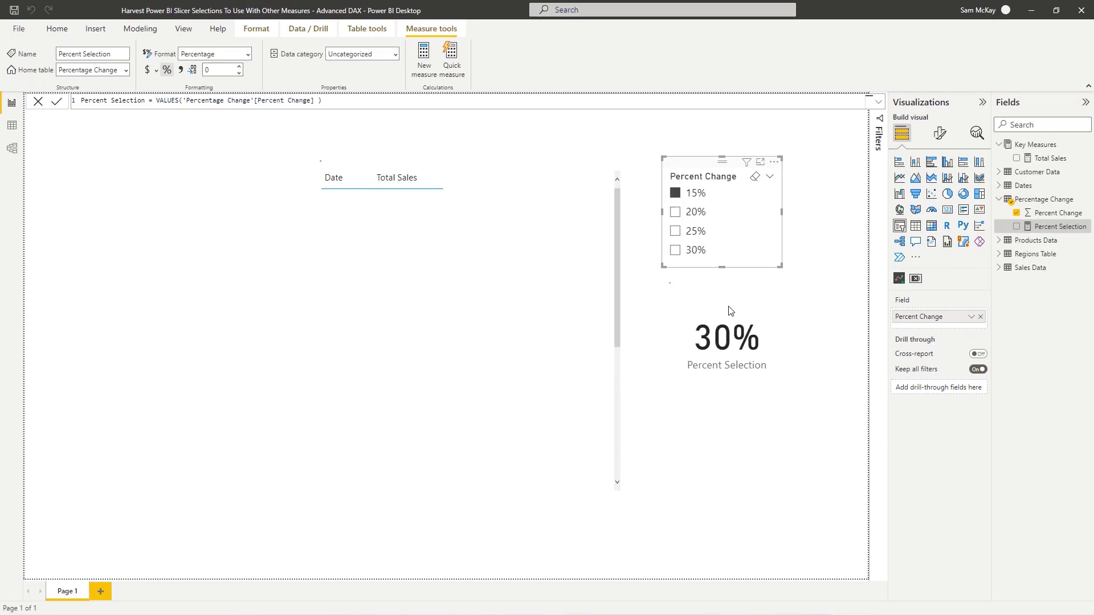
click(674, 192)
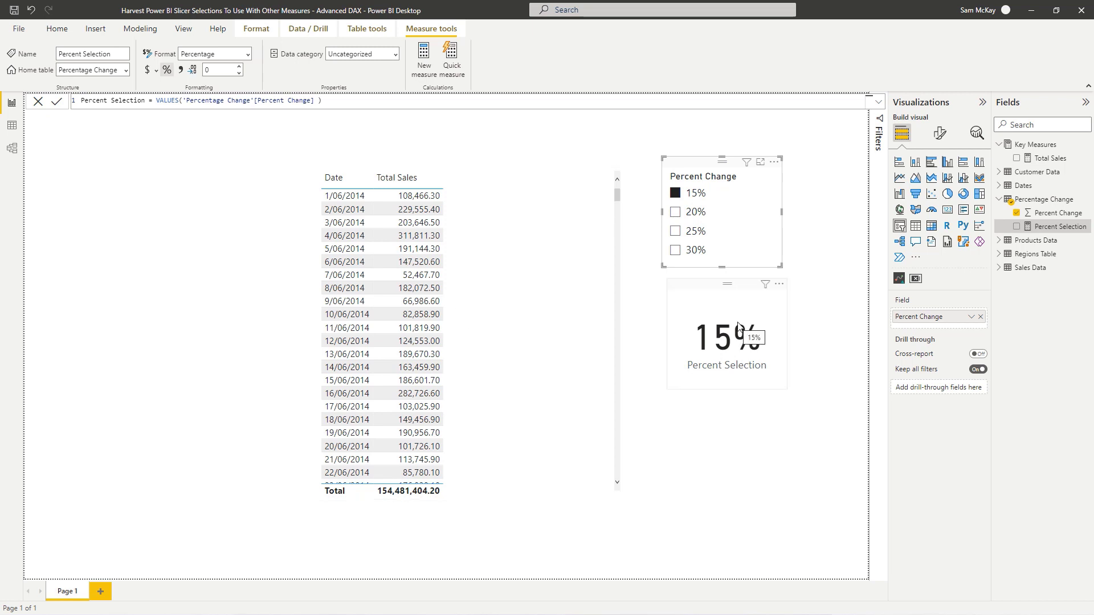
click(675, 232)
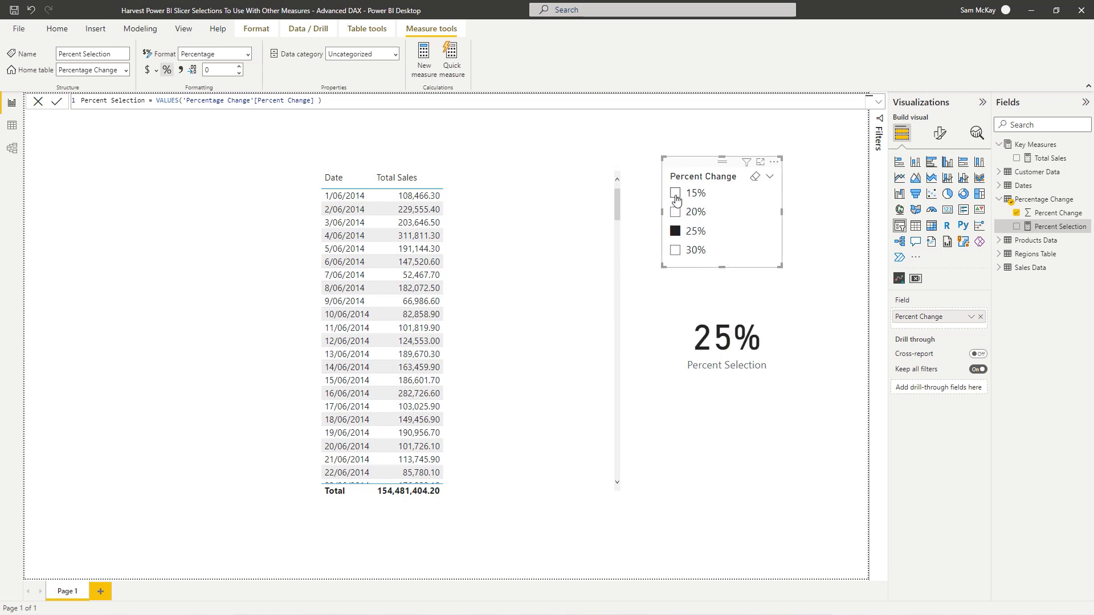
click(674, 194)
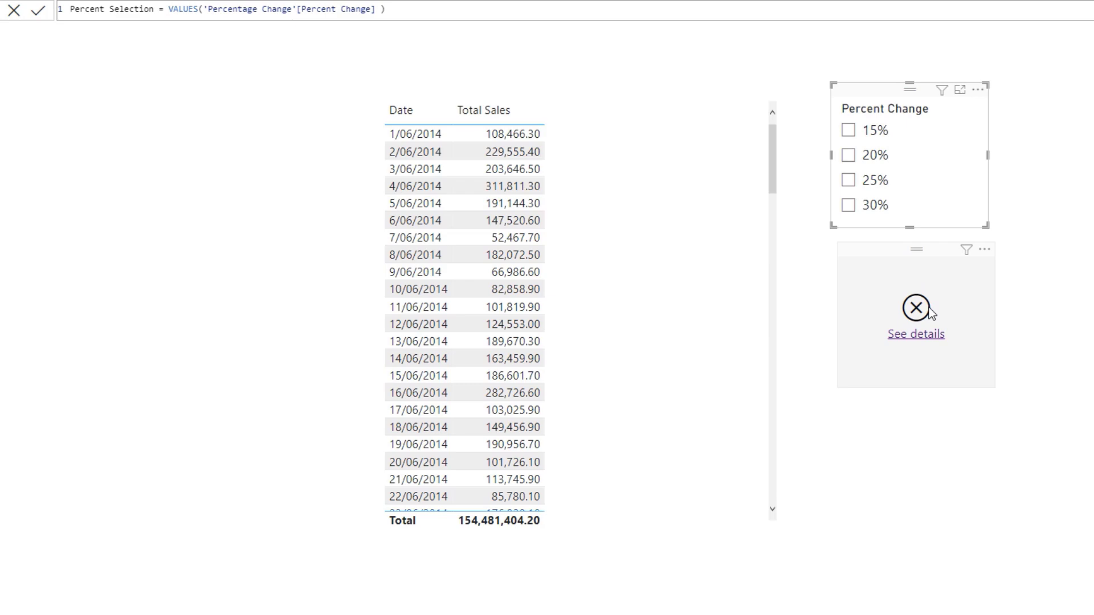
mouse_move(907, 210)
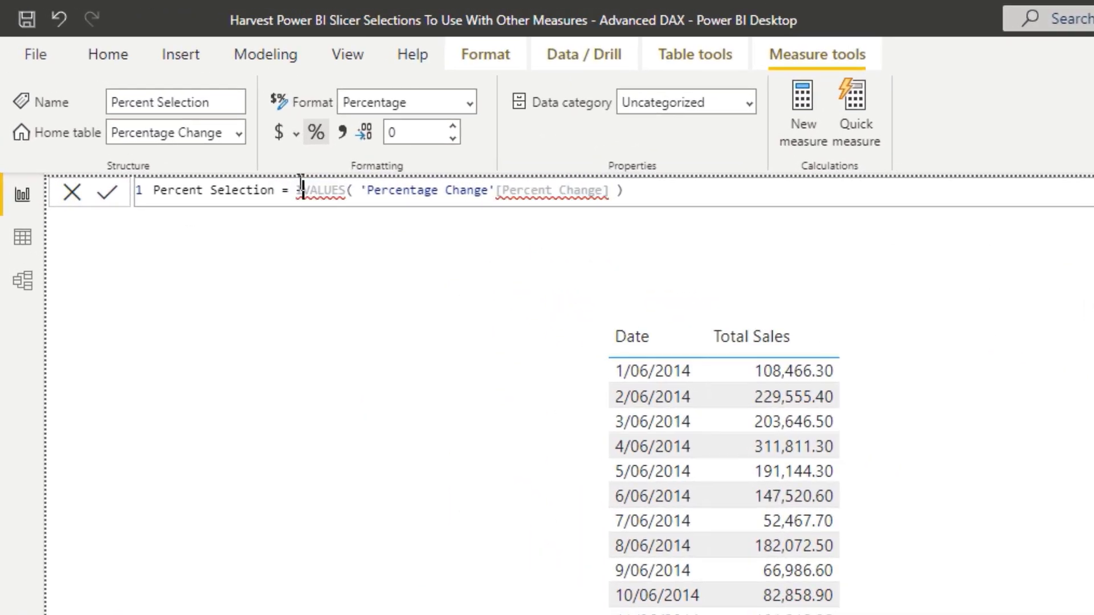
Wrap the measure in IF(HASONEVALUE(...), VALUES(...), 0) and verify the card reads 0% and 25%.
text(IF()
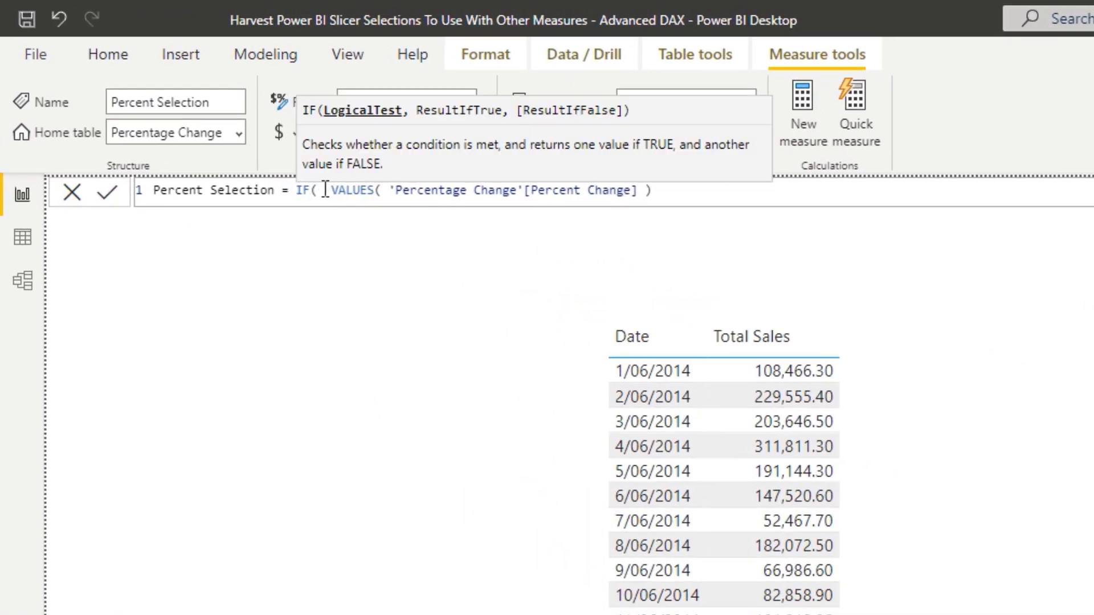
text(HASONEVALUE('Percentage Change'[Percent Change] ),)
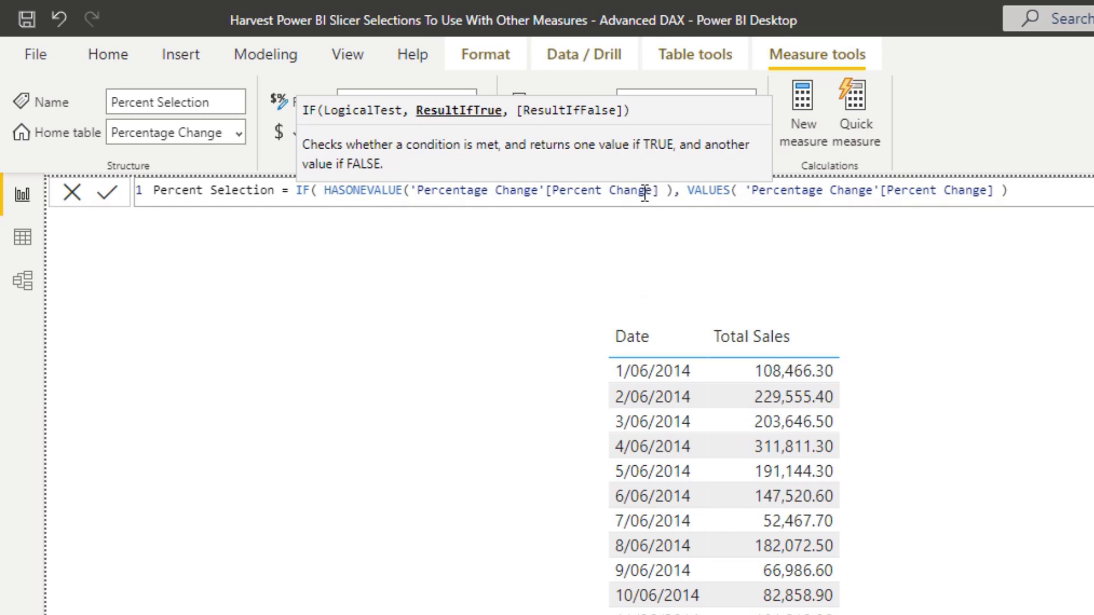
mouse_move(1039, 195)
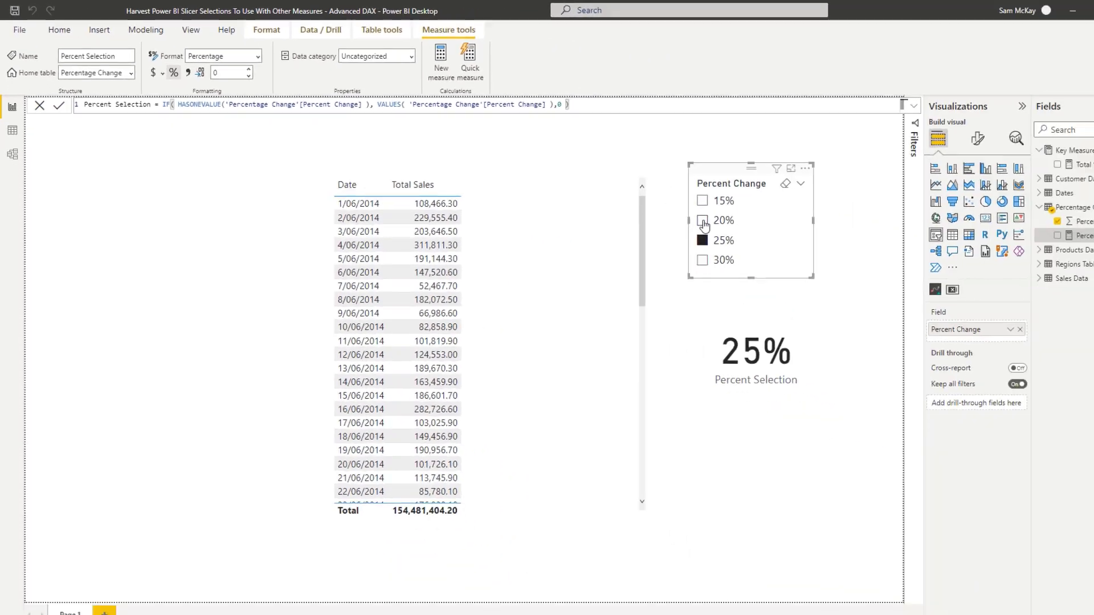
click(704, 241)
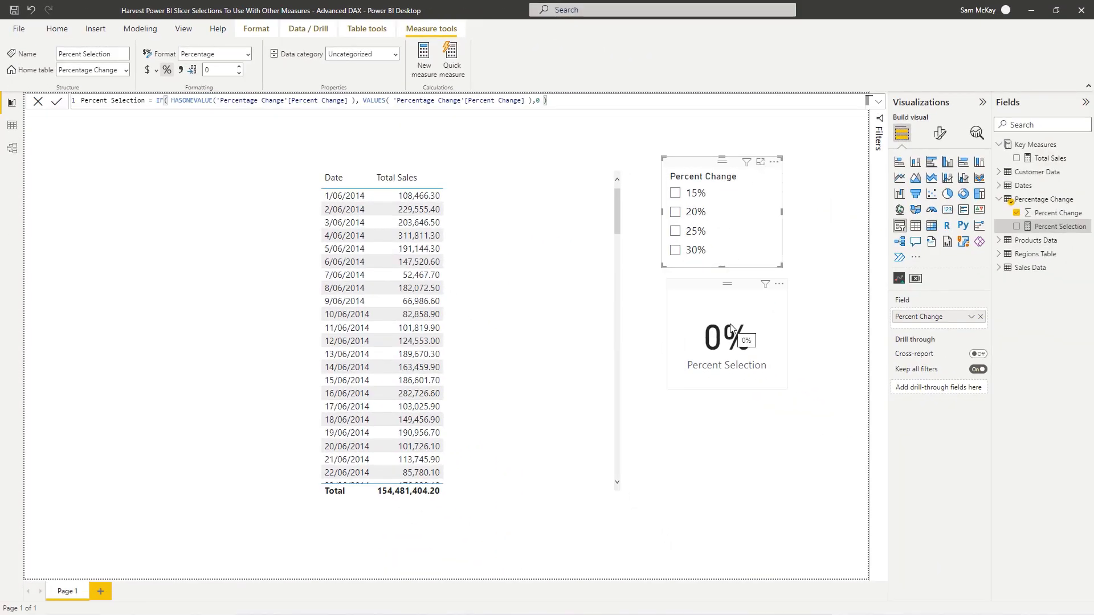
click(675, 231)
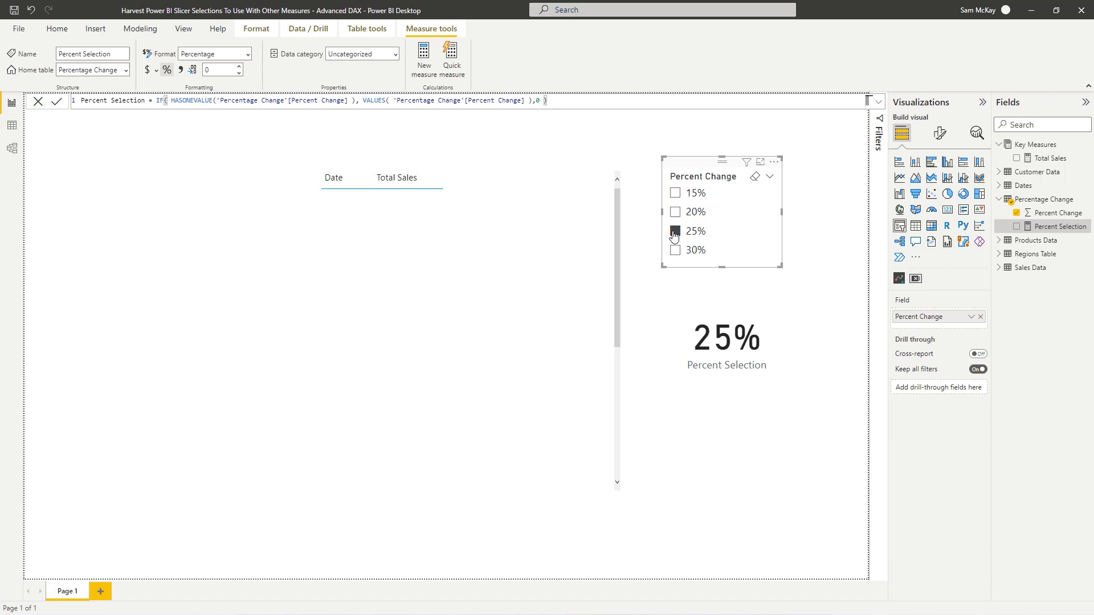
click(675, 231)
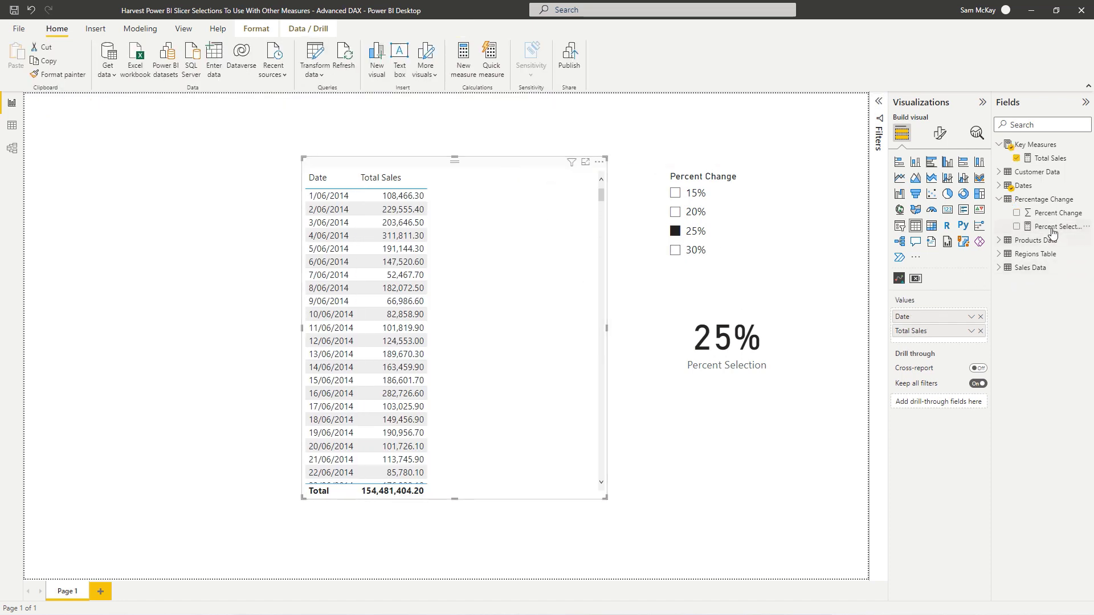
Add Percent Selection as a column beside Total Sales, showing 25% on every date row.
click(1062, 225)
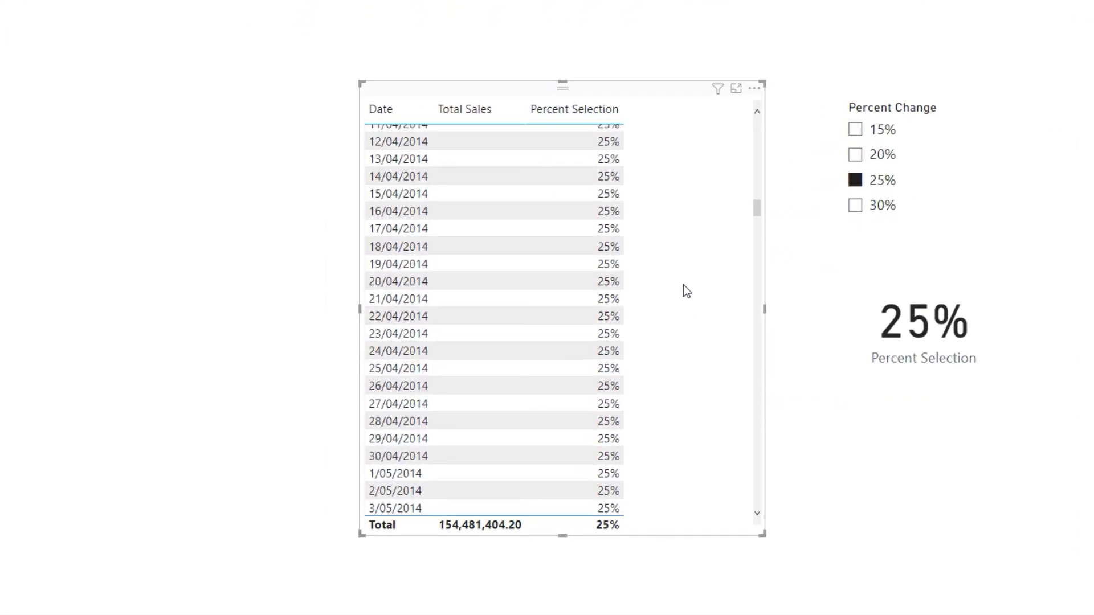
scroll(down, 3)
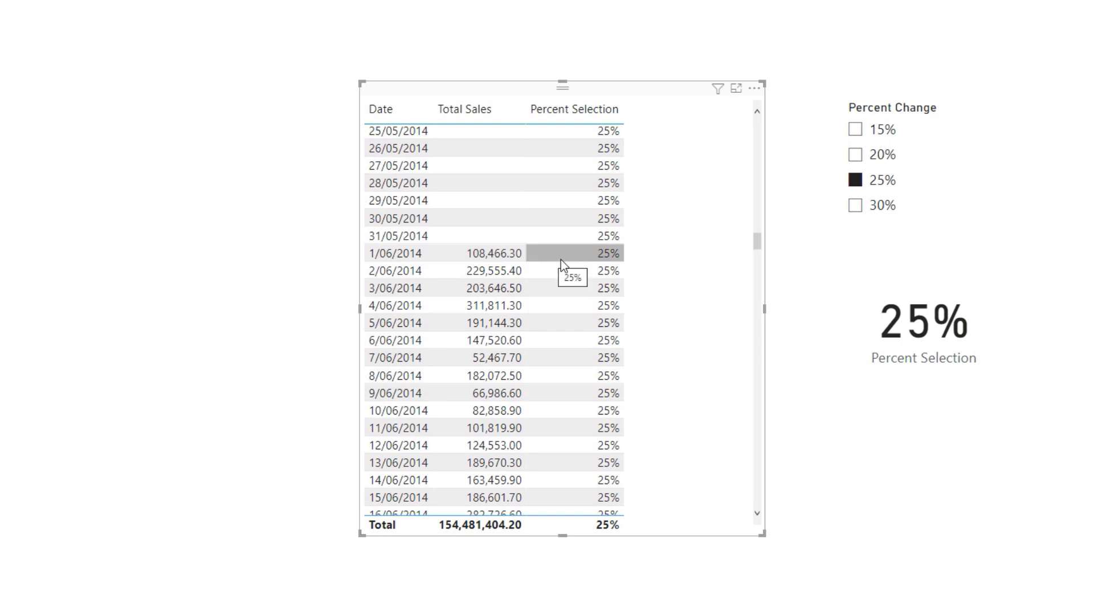
mouse_move(480, 165)
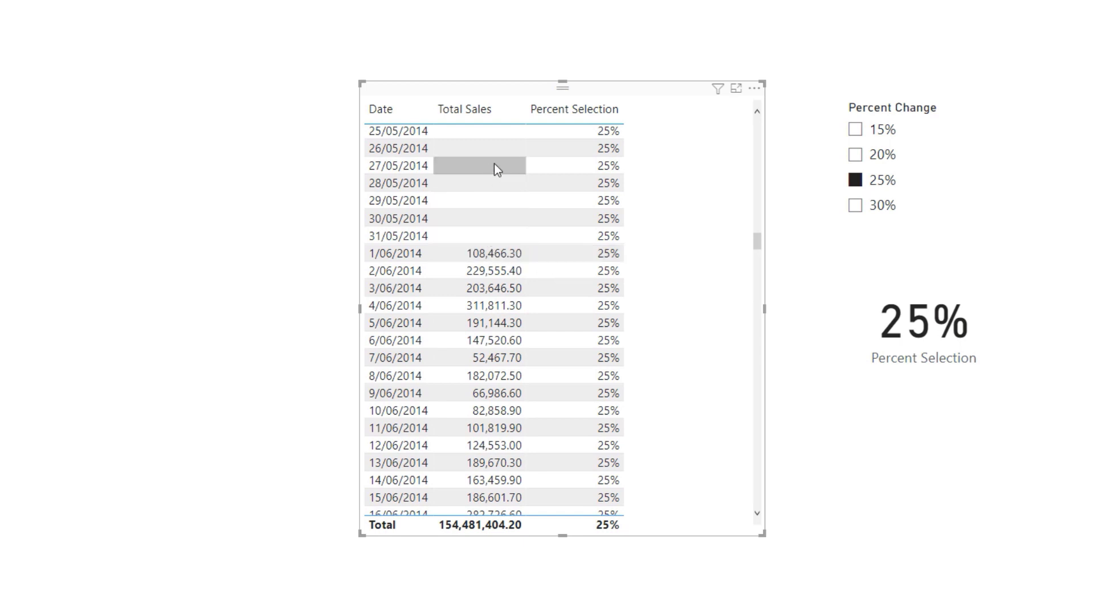
mouse_move(567, 191)
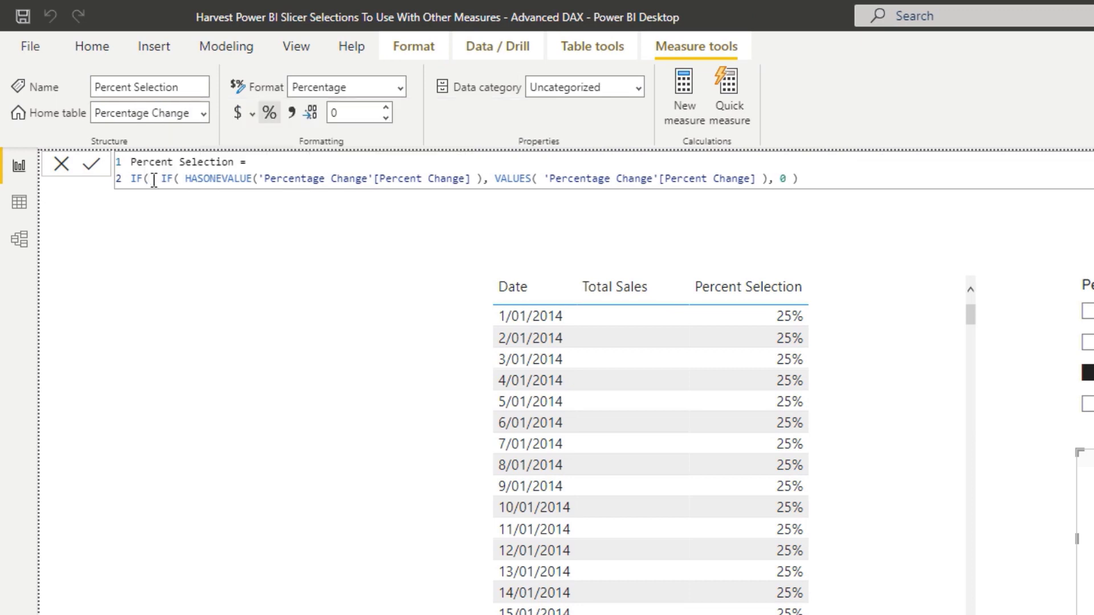
Wrap Percent Selection in IF([Total Sales] = BLANK(), BLANK(), …) and select 20% in the slicer.
text([Total Sales] =)
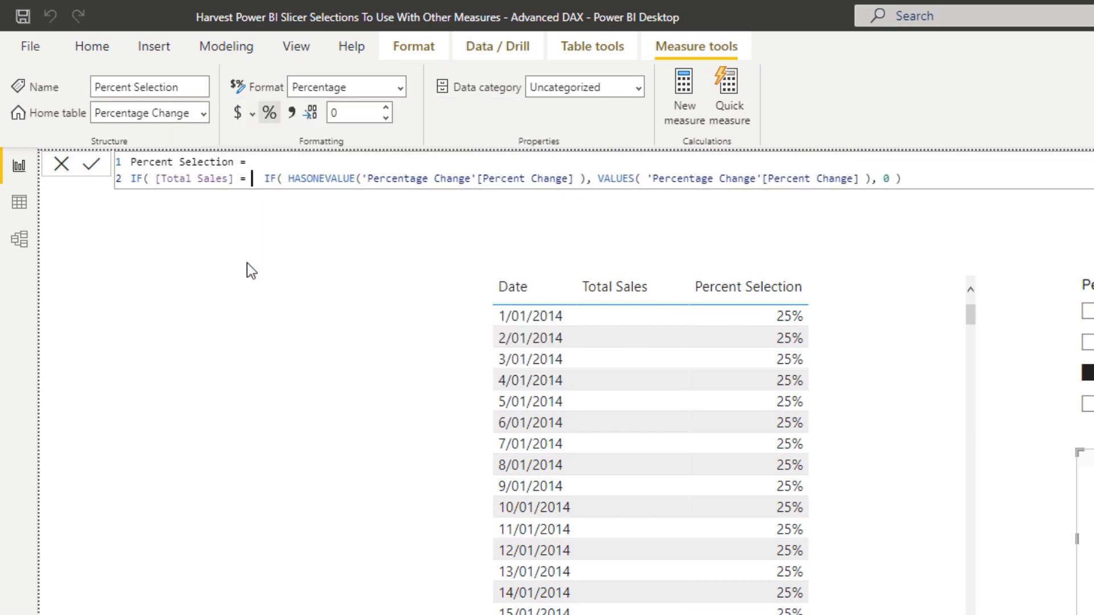
text(= BLANK(),)
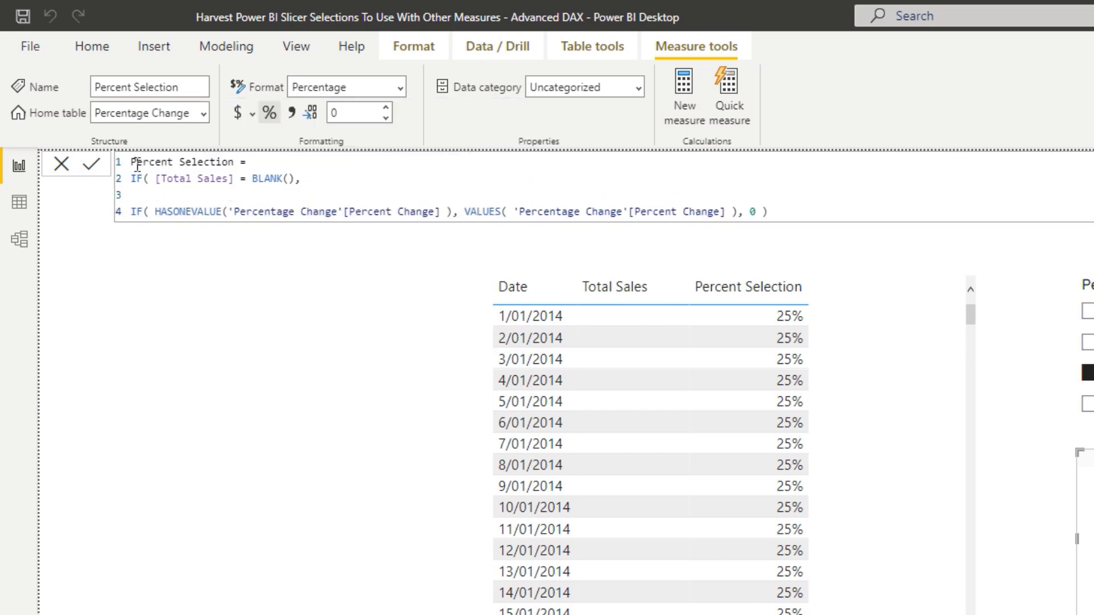
text(BLANK(),)
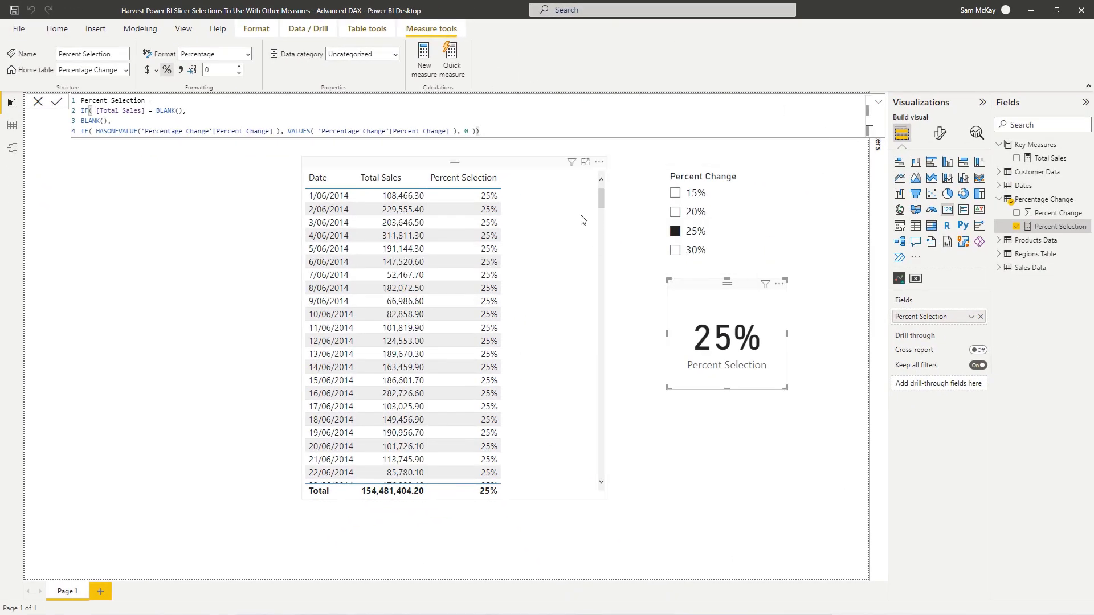
mouse_move(489, 210)
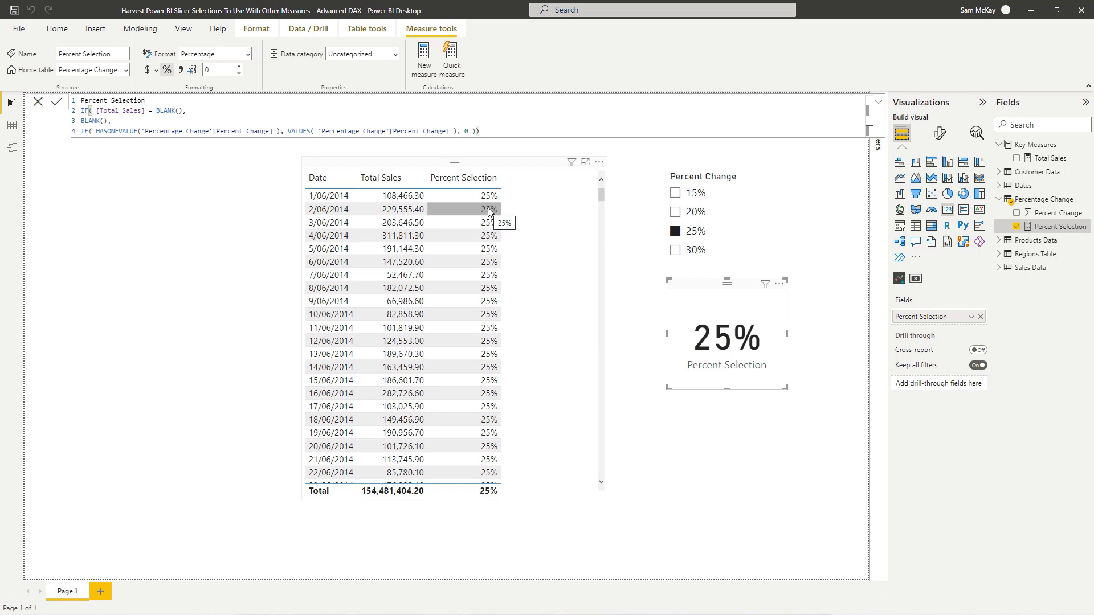
mouse_move(529, 204)
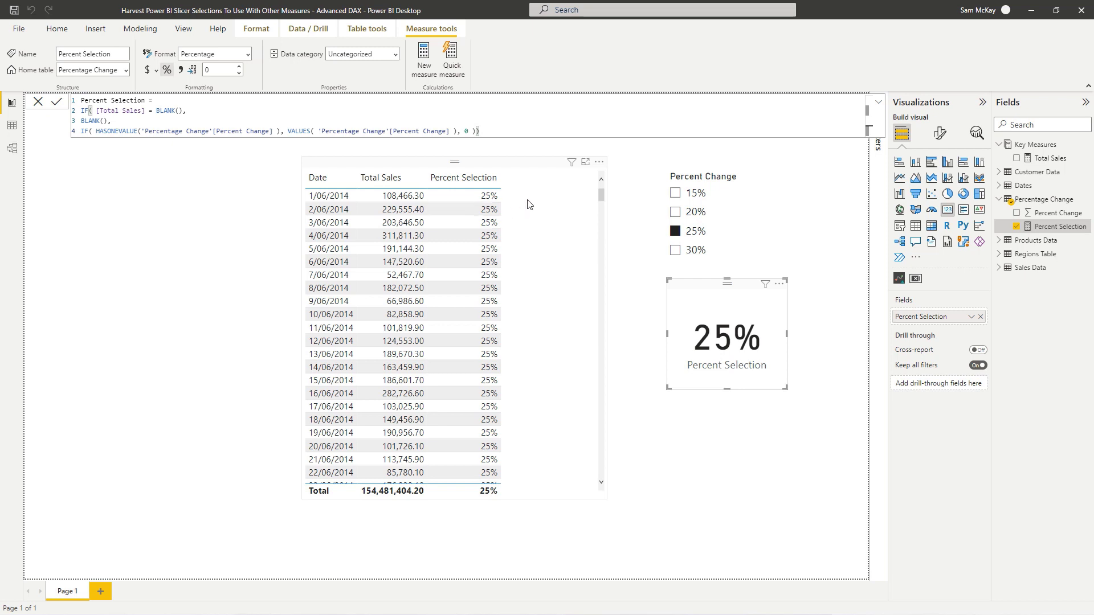
mouse_move(1046, 157)
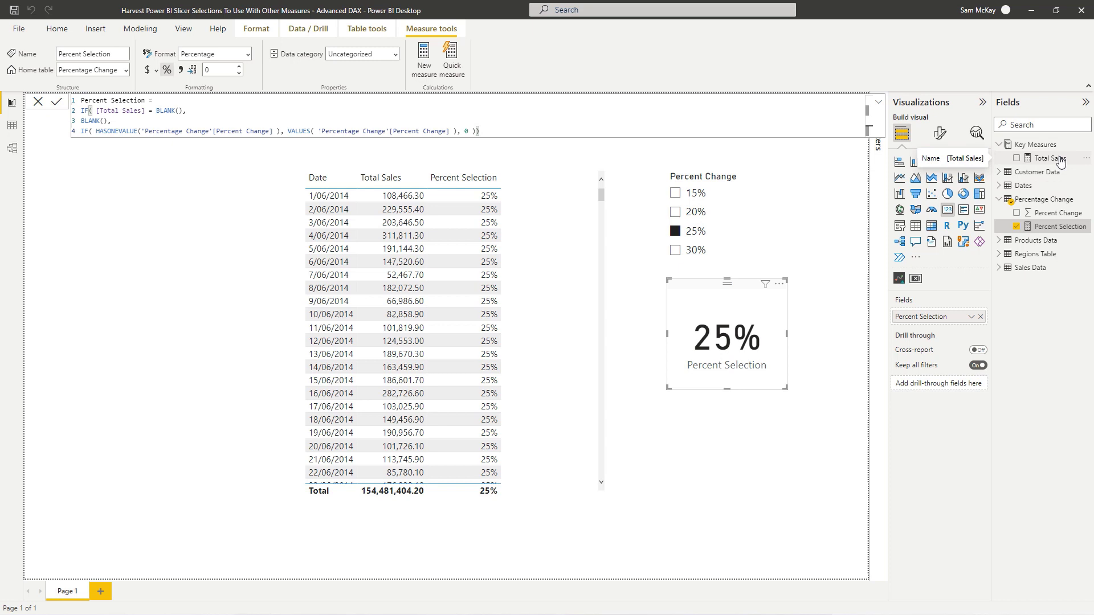
click(572, 241)
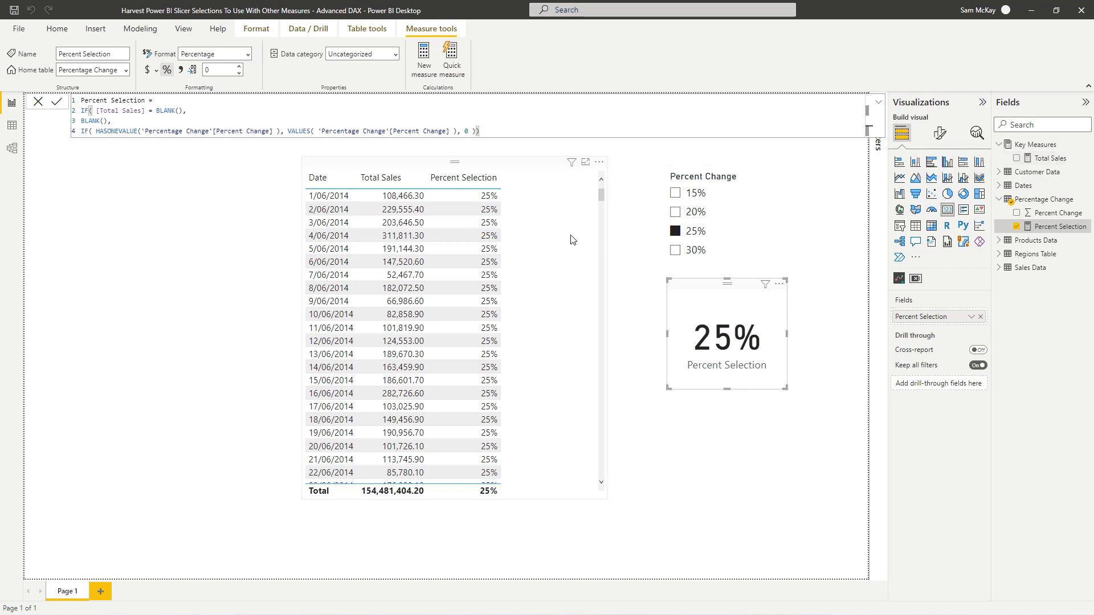
mouse_move(675, 216)
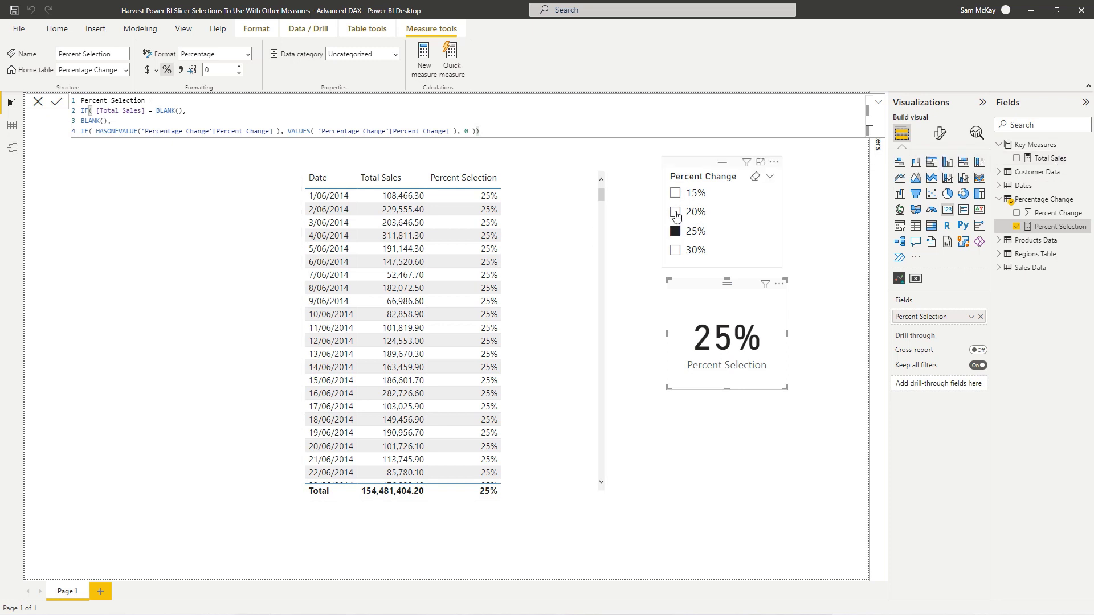
click(673, 213)
text(Tot)
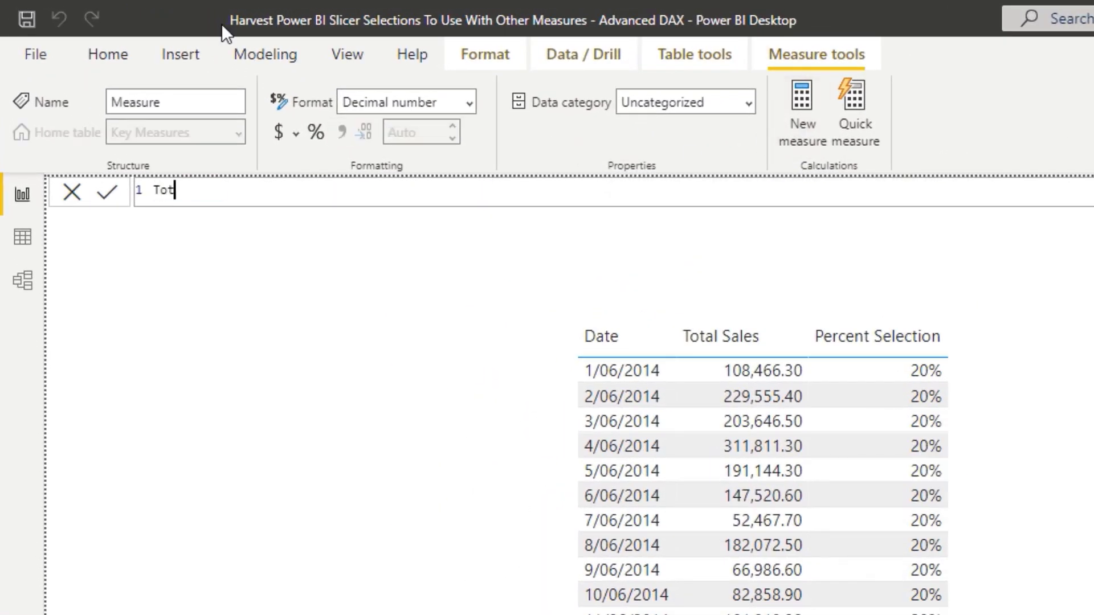
Enter Total Scenario Sales = [Total Sales] * (1 + [Percent Selection]) and commit it.
text(al Scenario)
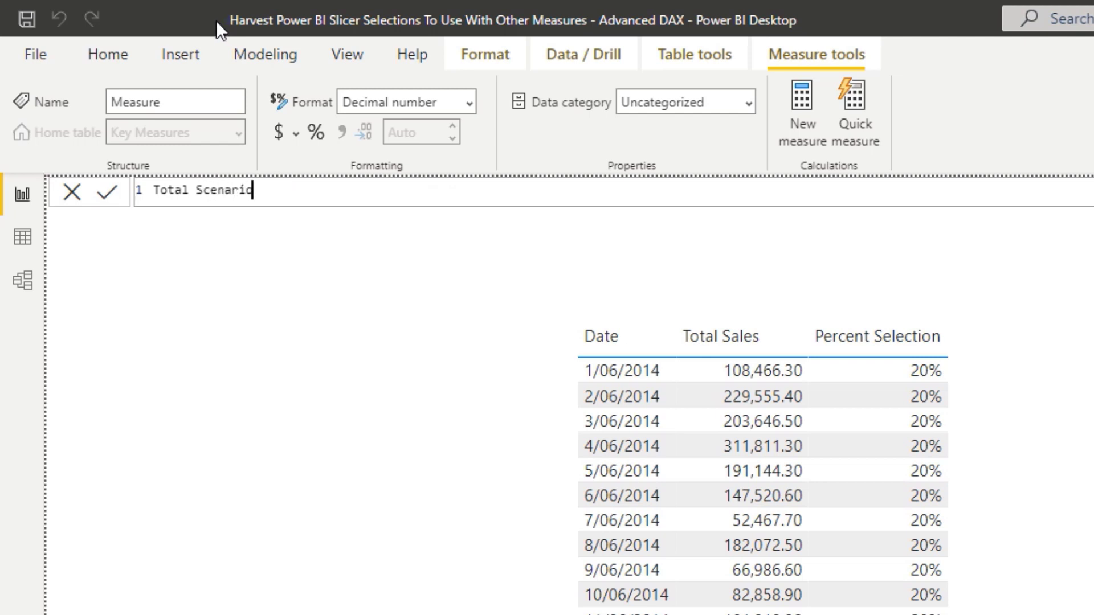
text(Sales =)
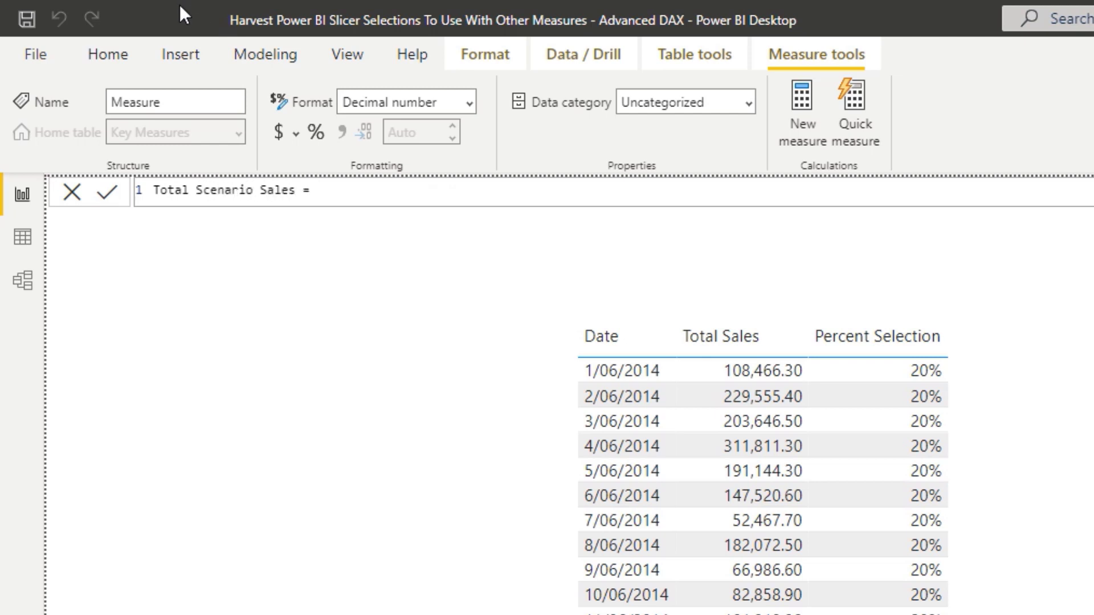
text(Total Sales] *)
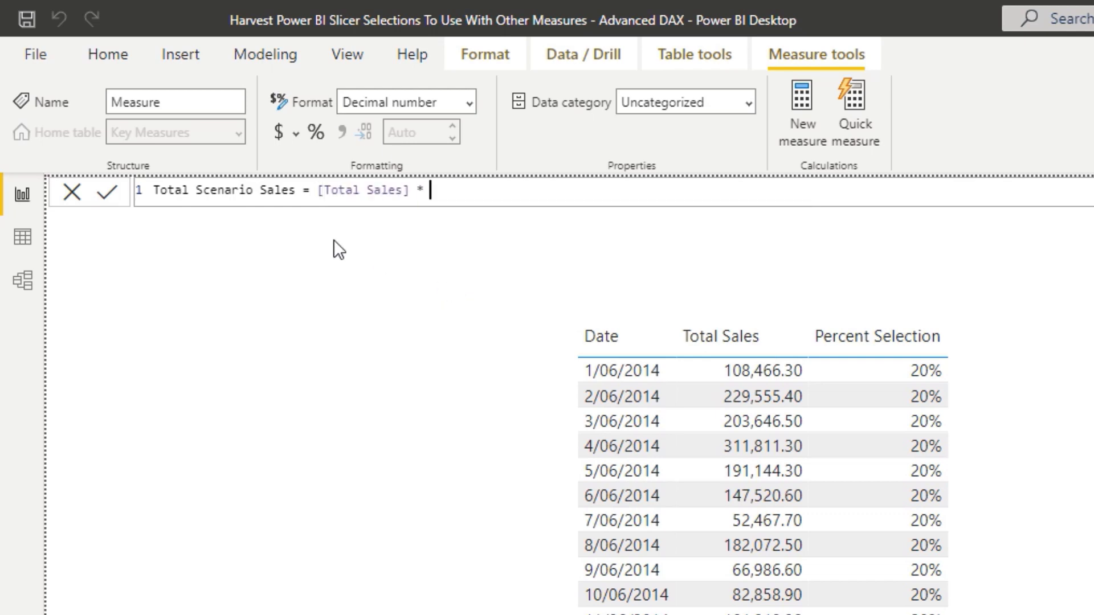
text((1)
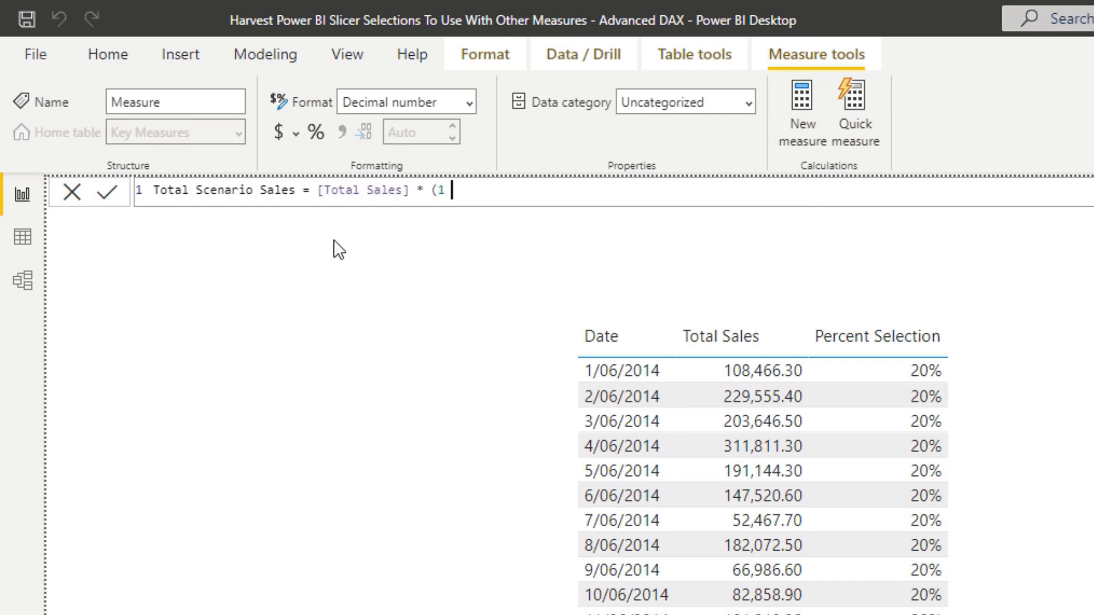
text(+ P)
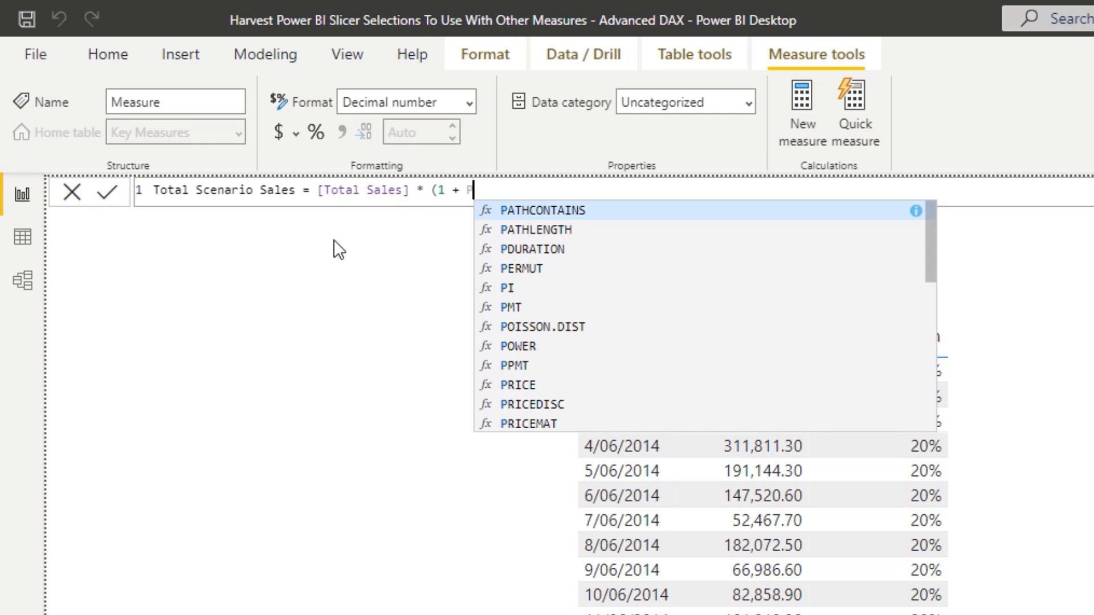
text('Percentage Change'[Percent Selection])
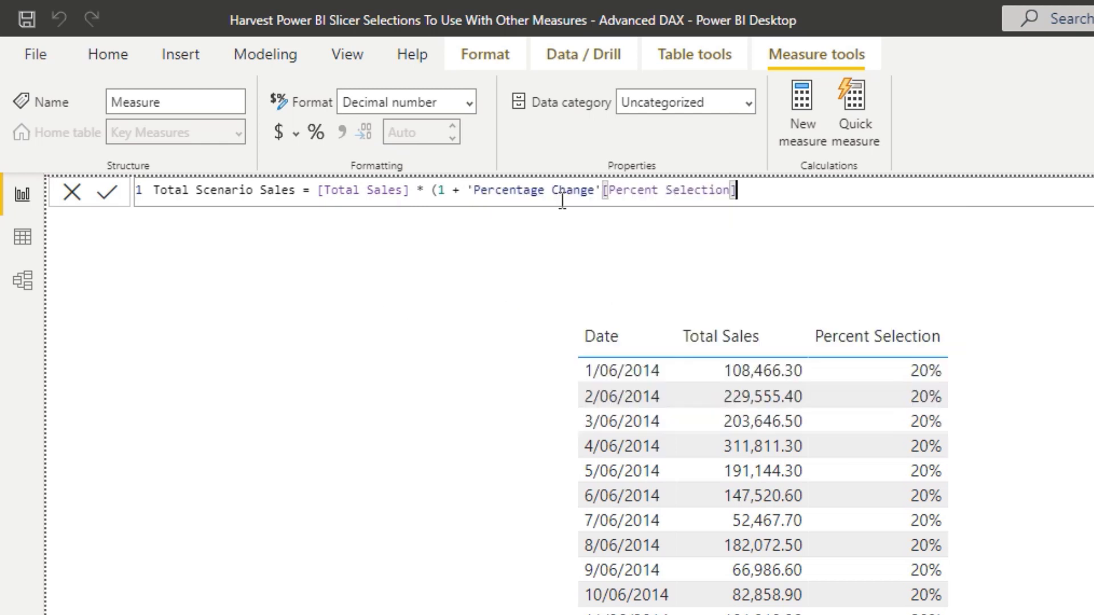
key(Backspace)
text())
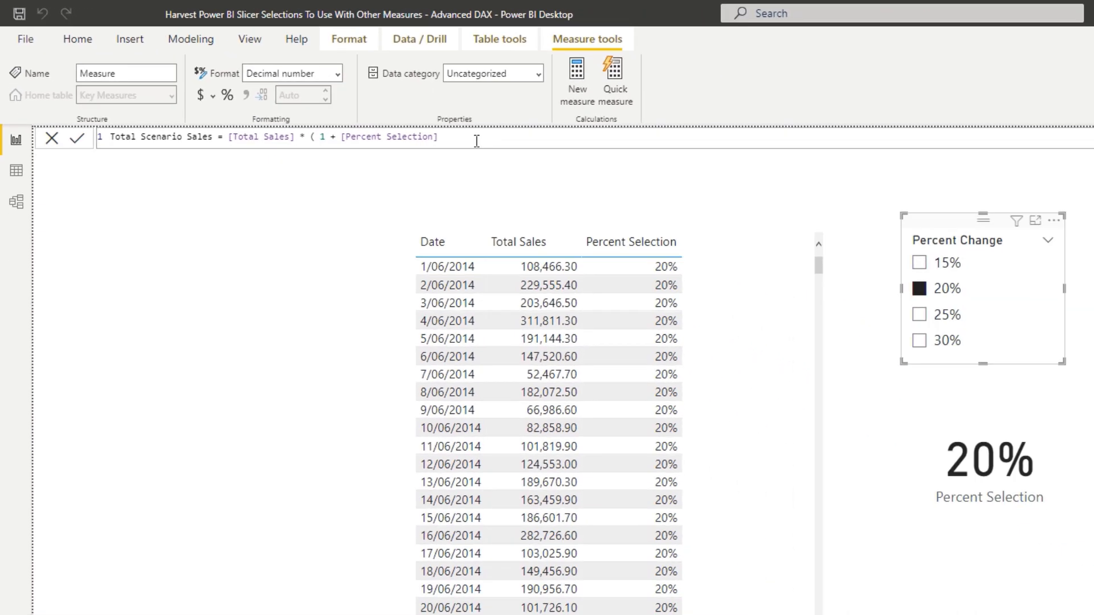
click(76, 138)
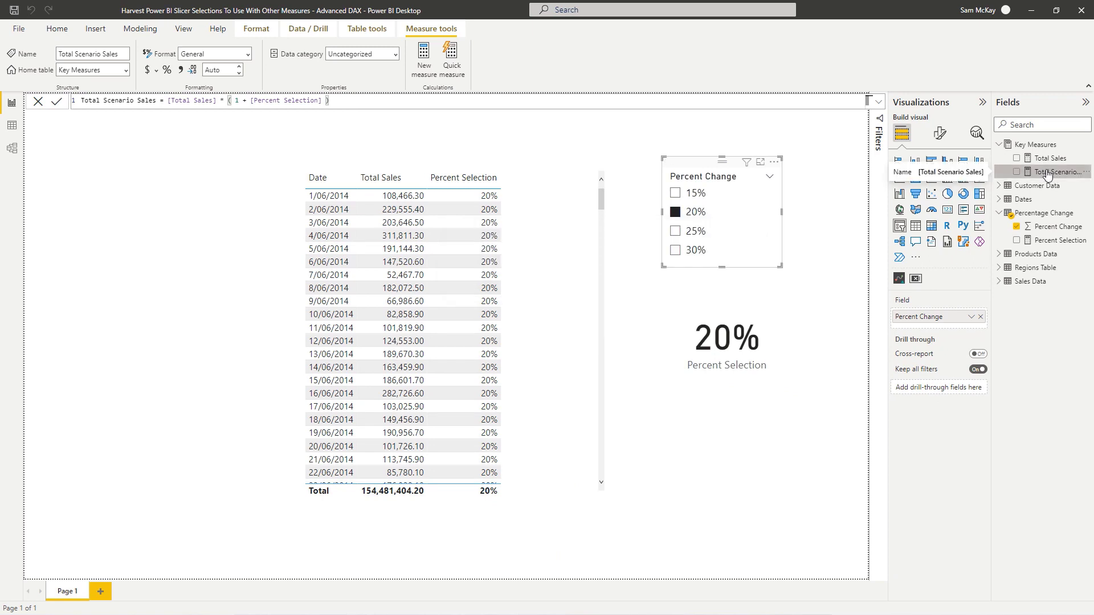
Add Total Scenario Sales to the table and select 15% in the Percent Change slicer.
click(401, 315)
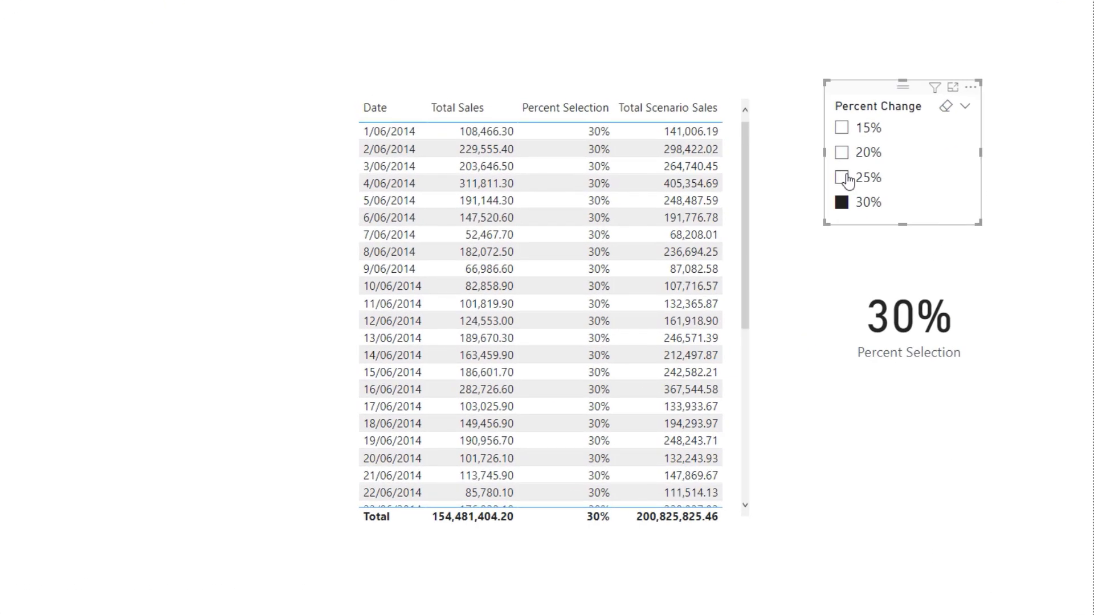
click(841, 128)
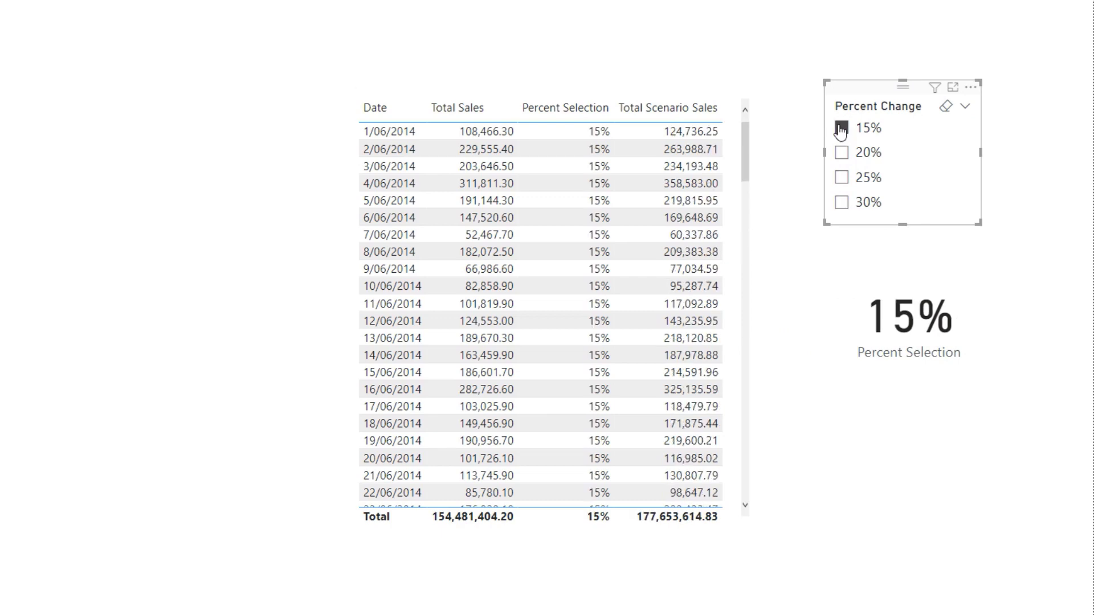
click(842, 129)
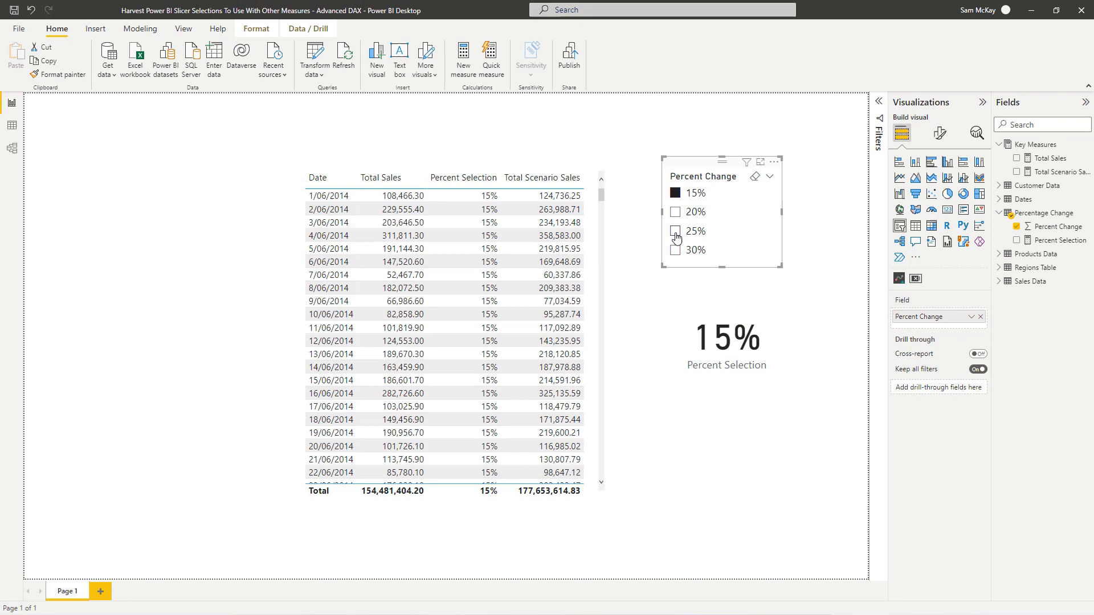
click(674, 250)
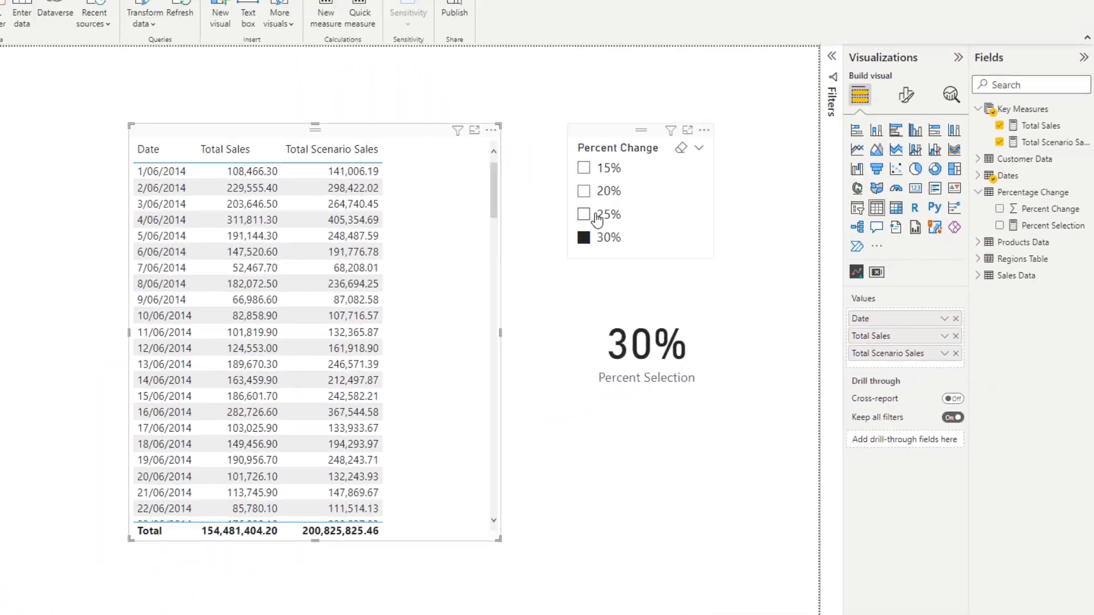
Test the table at 15% then 25%, giving Total Scenario Sales of 193,101,755.25.
click(584, 167)
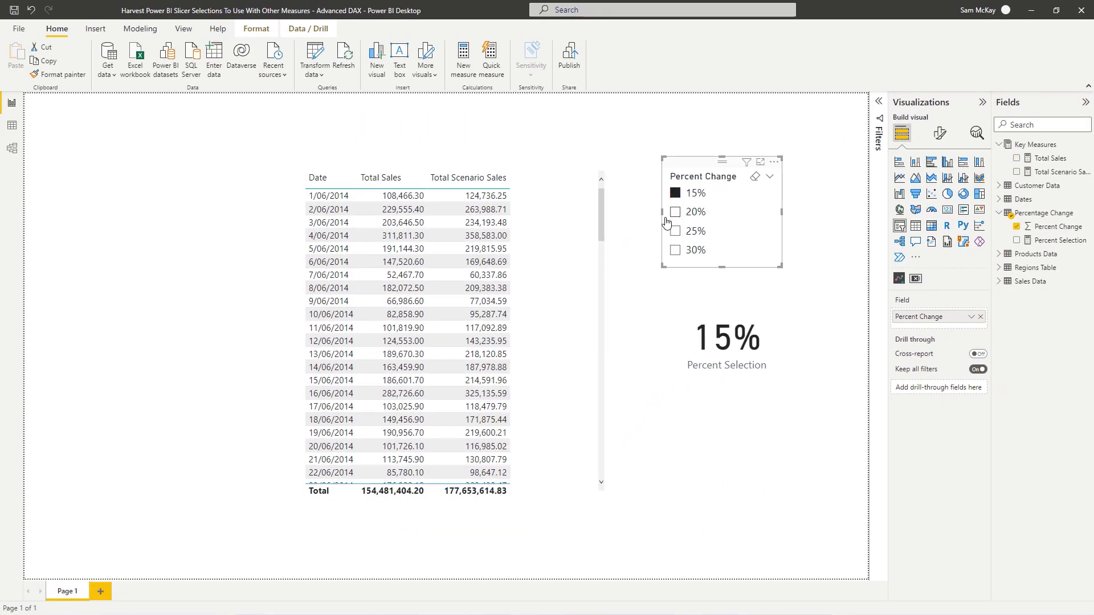
click(674, 232)
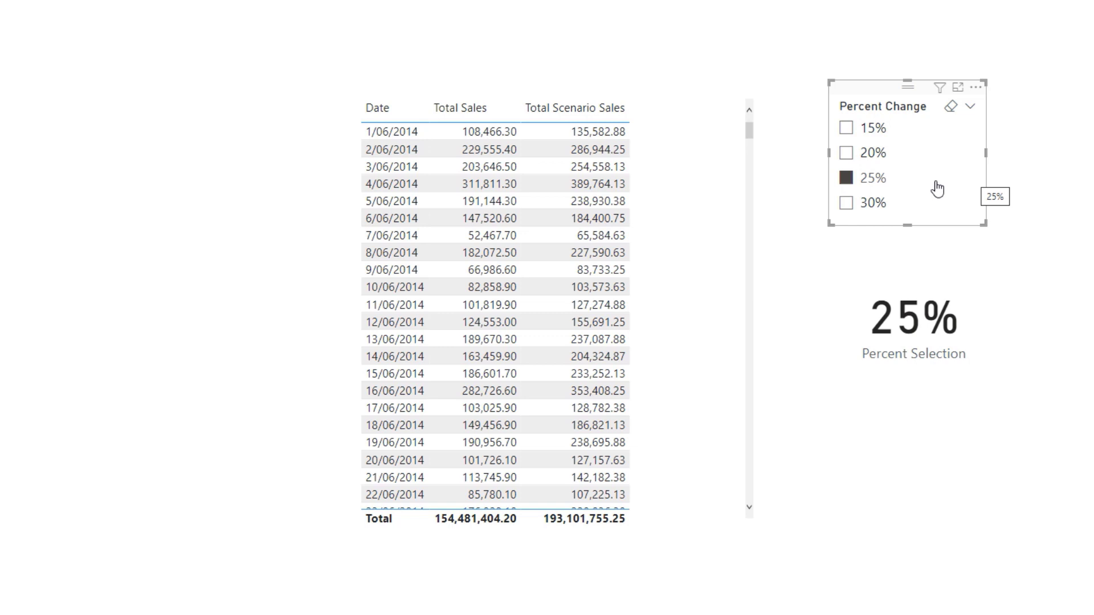
mouse_move(928, 188)
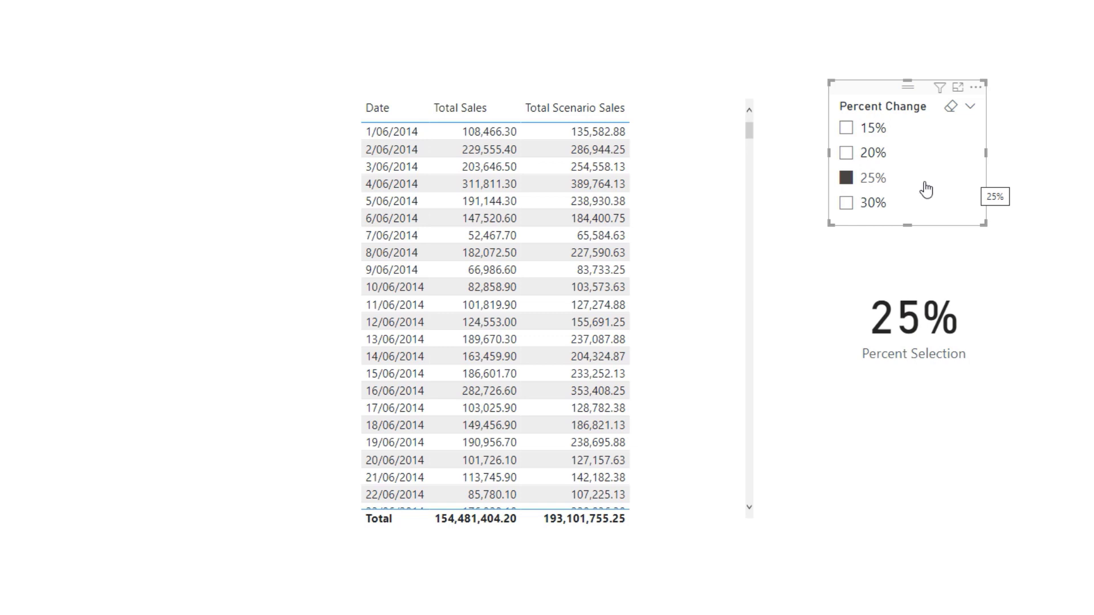
mouse_move(922, 188)
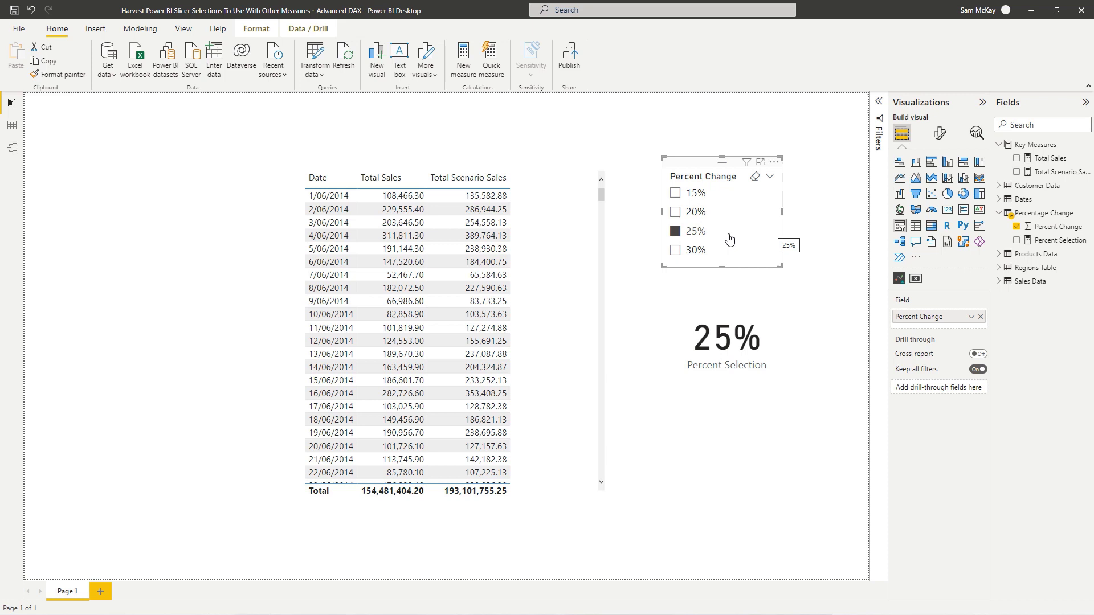
mouse_move(729, 240)
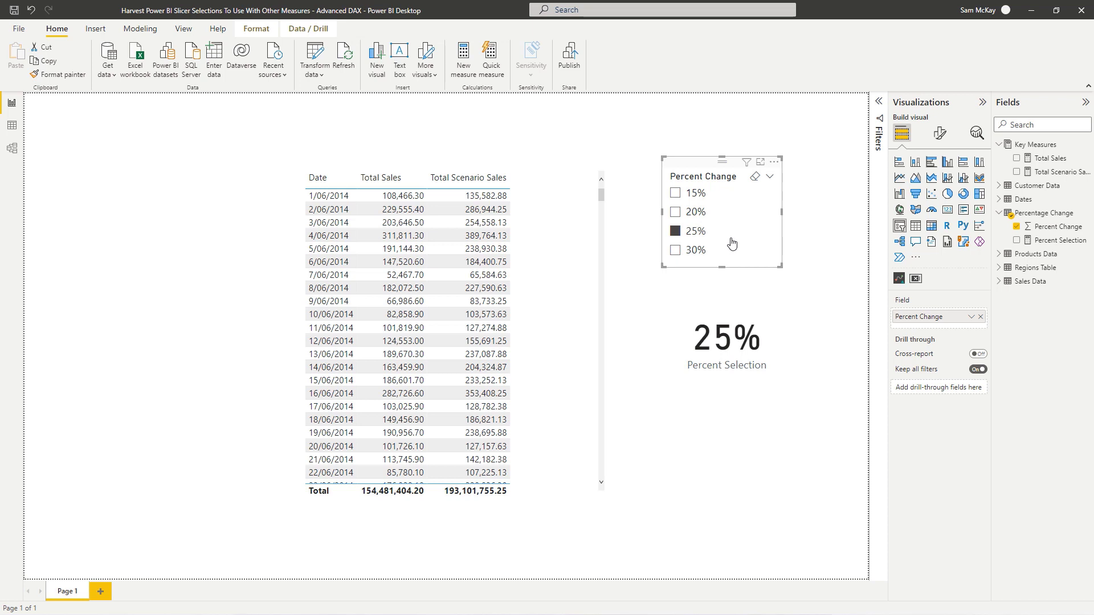
mouse_move(732, 231)
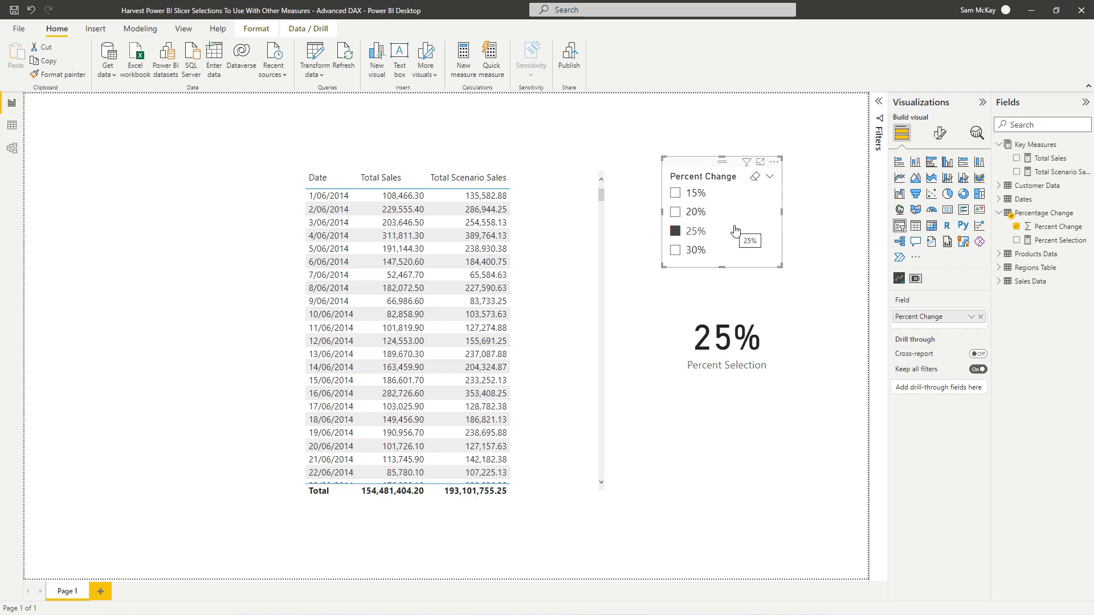
mouse_move(742, 227)
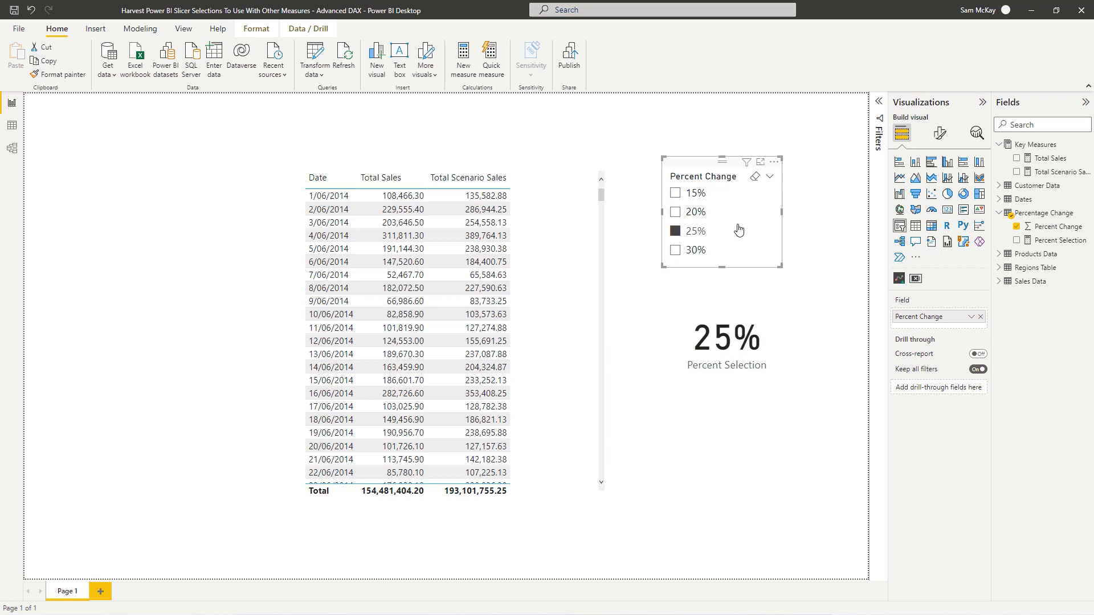
mouse_move(739, 230)
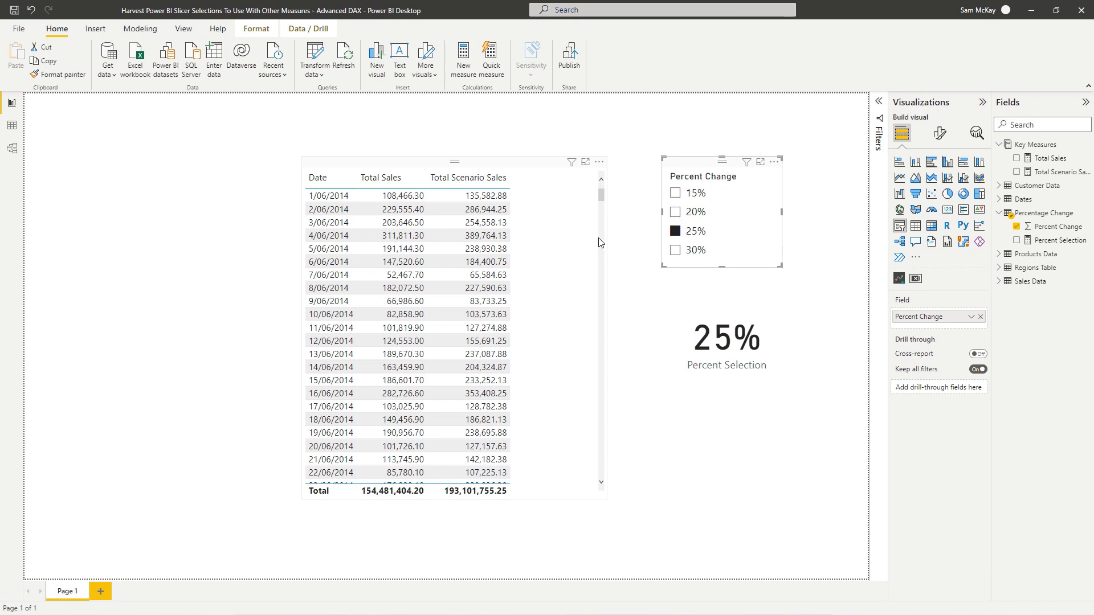
click(1055, 10)
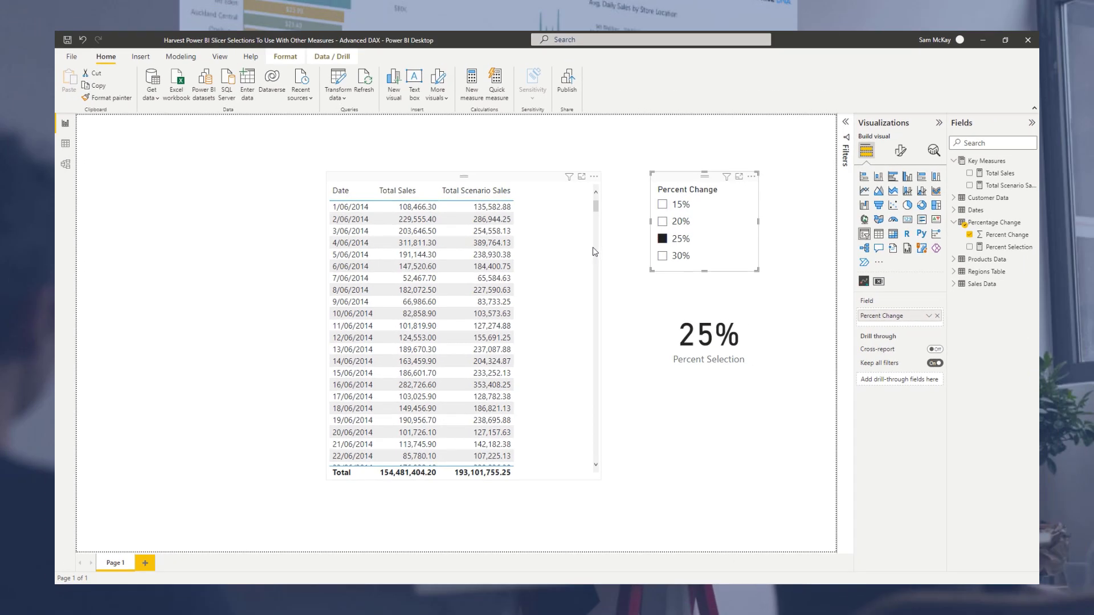